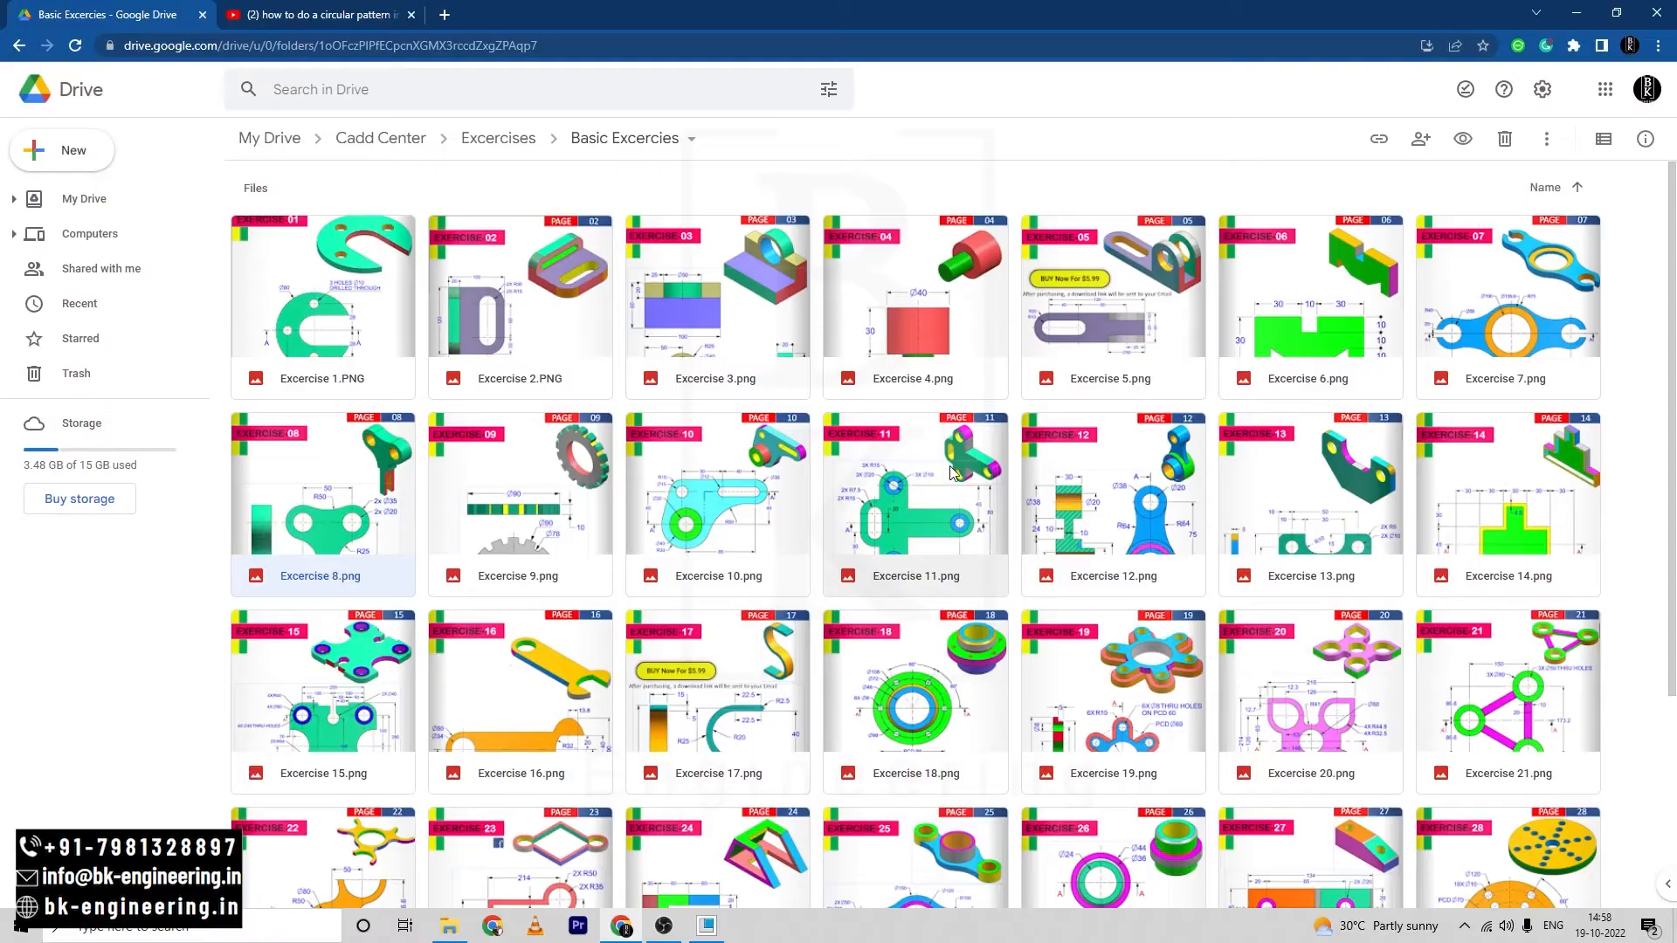
Preview Excercise 8.png from the Basic Excercies folder, then switch to Creo.
{"action": "scroll", "scroll_direction": "down", "scroll_amount": 3}
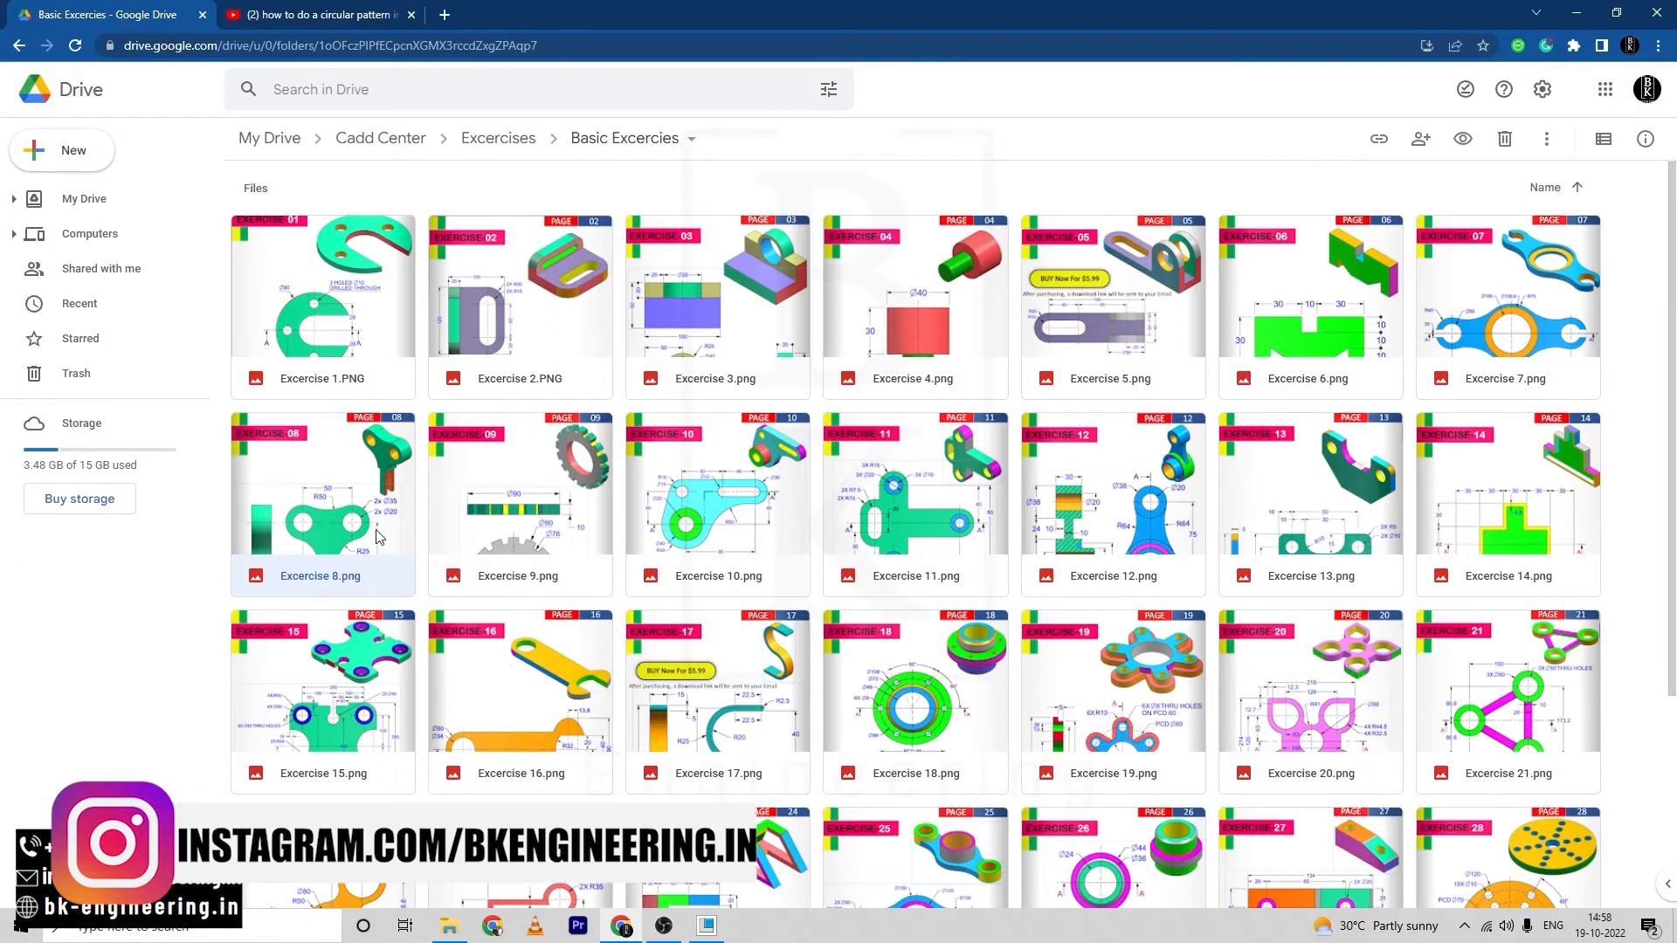
{"action": "double_click", "coordinate": [321, 487]}
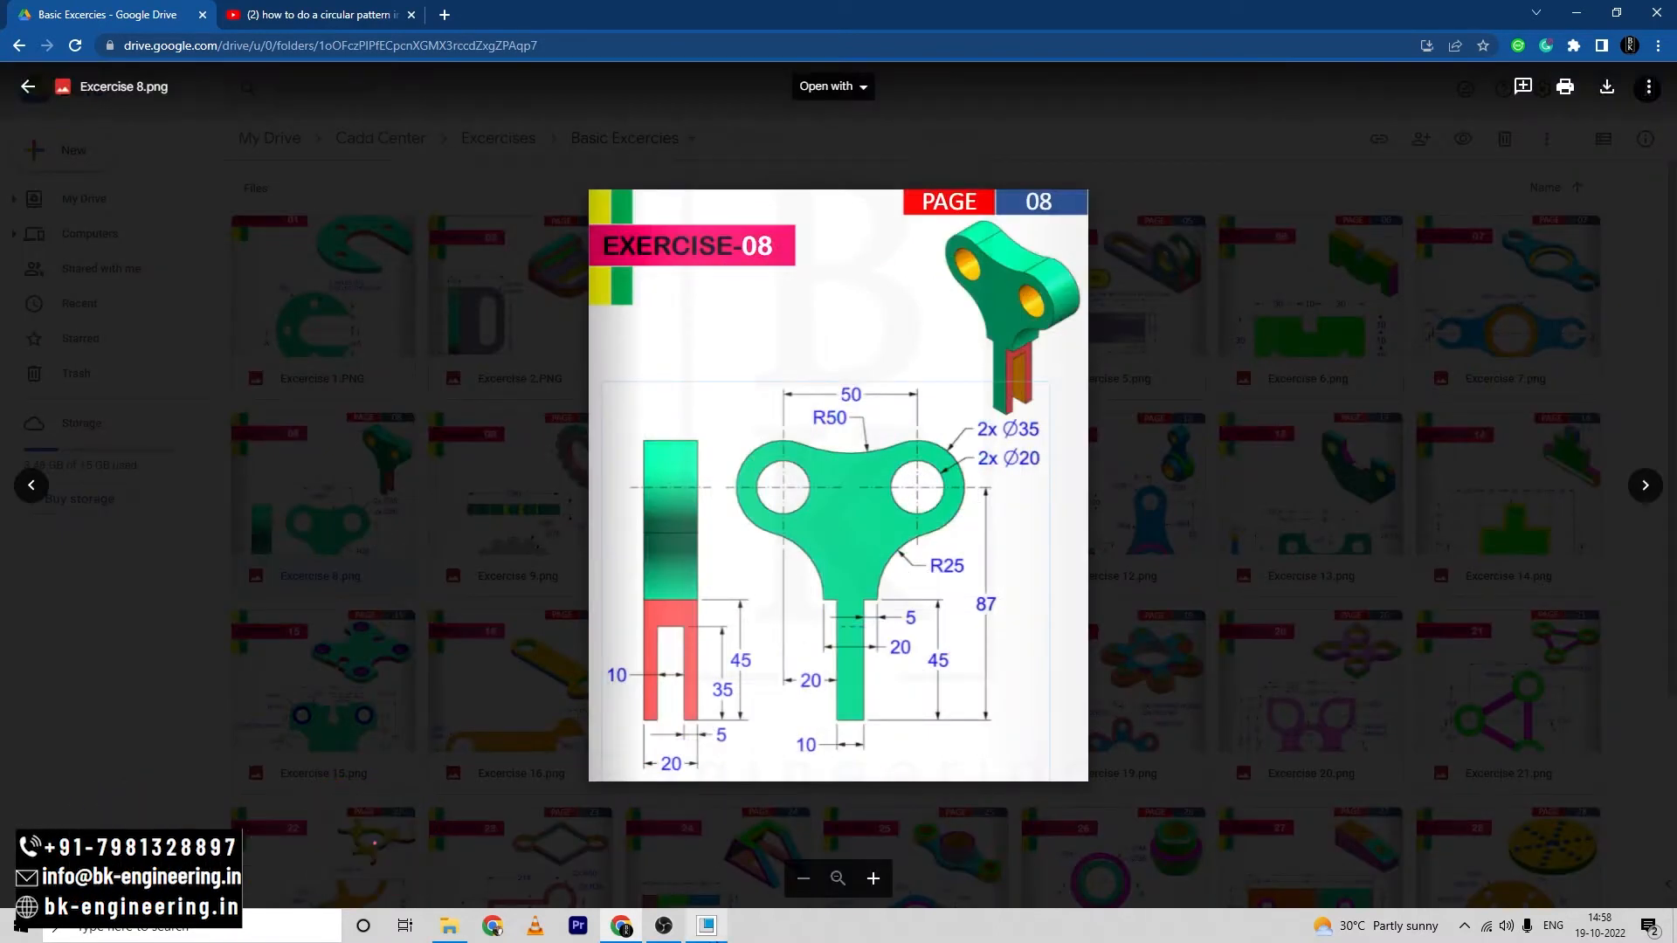
{"action": "left_click", "coordinate": [706, 926]}
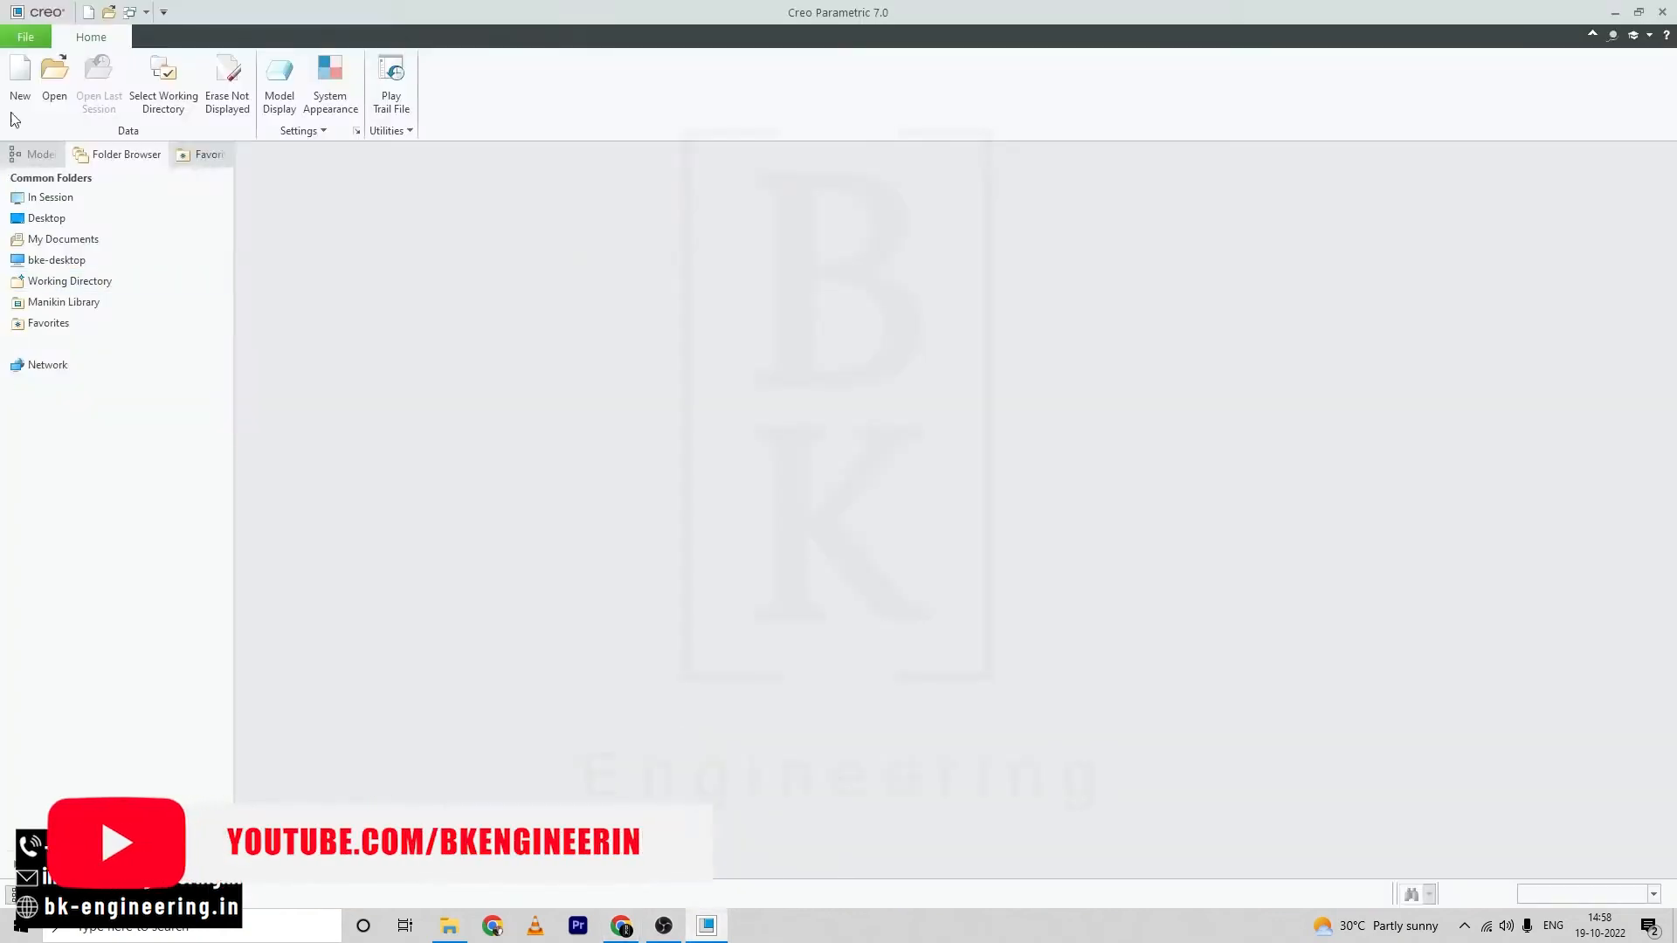
Create new solid part PRT0003 and start Sketch 1 on the FRONT plane.
{"action": "left_click", "coordinate": [19, 75]}
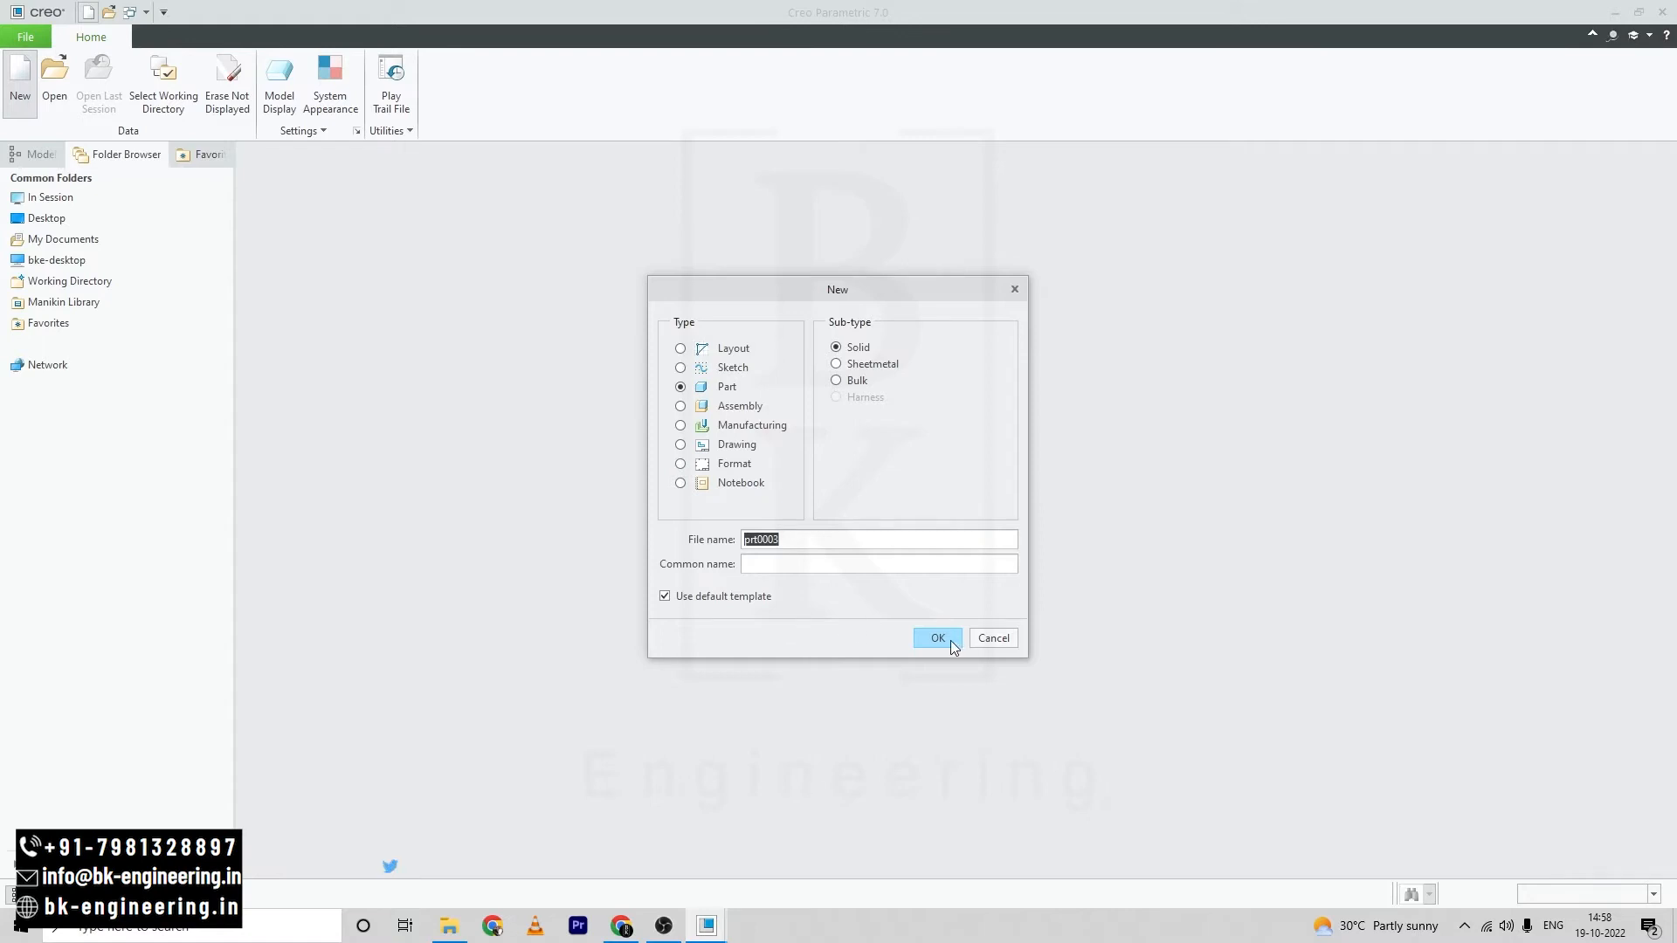
{"action": "left_click", "coordinate": [936, 638]}
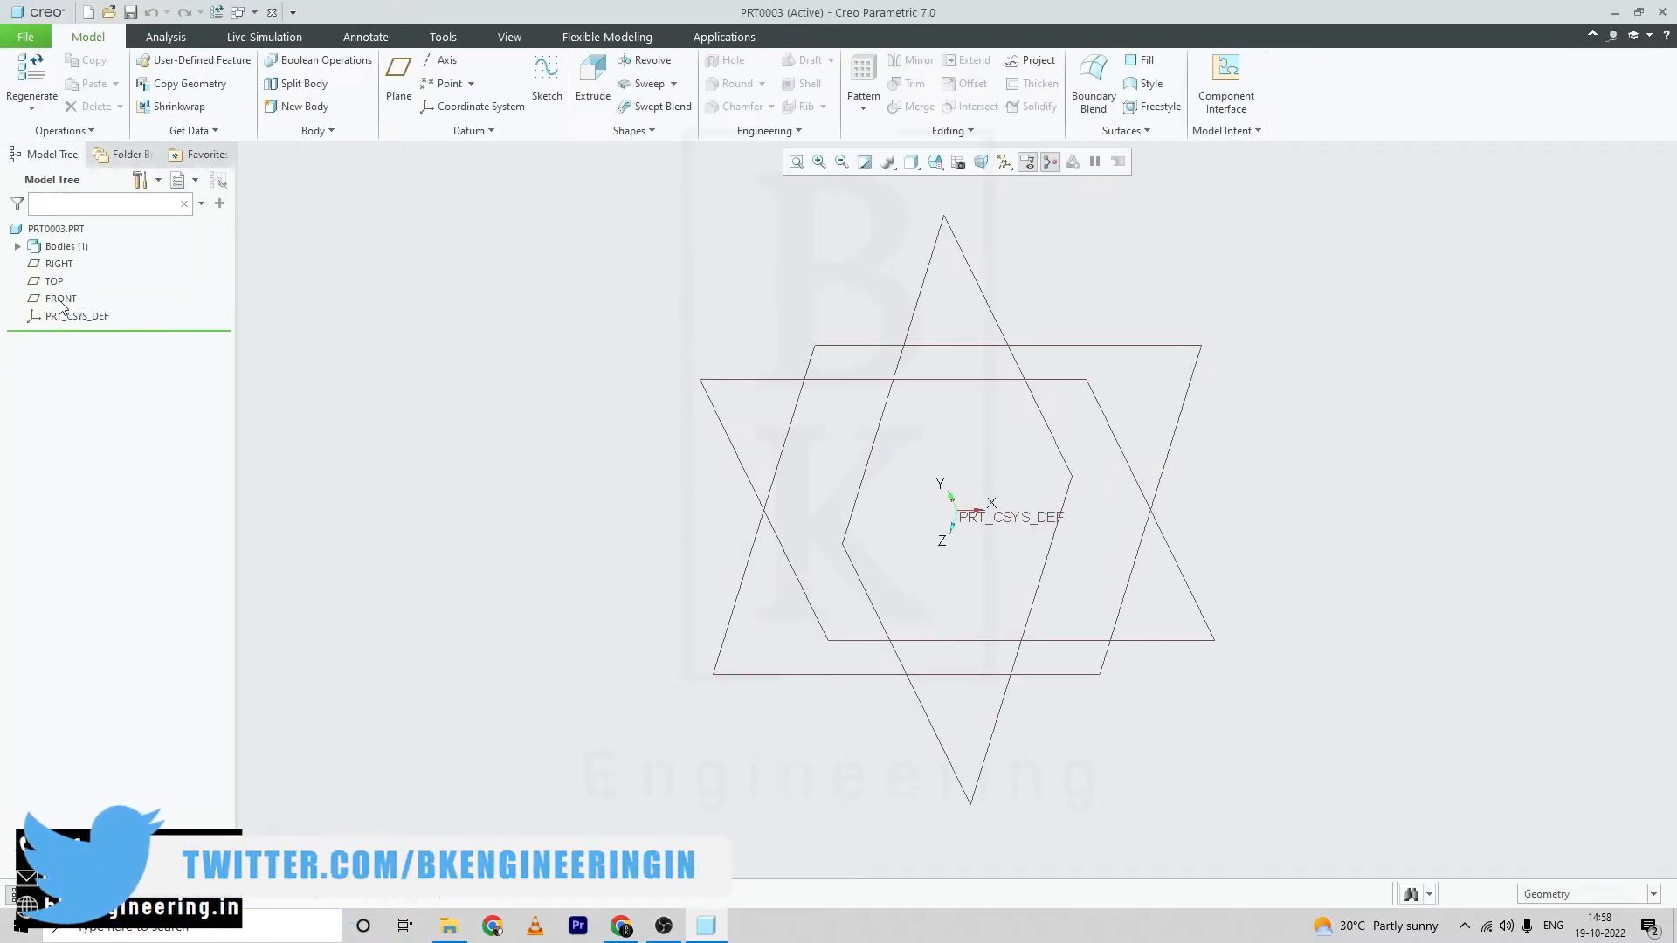
{"action": "left_click", "coordinate": [61, 299]}
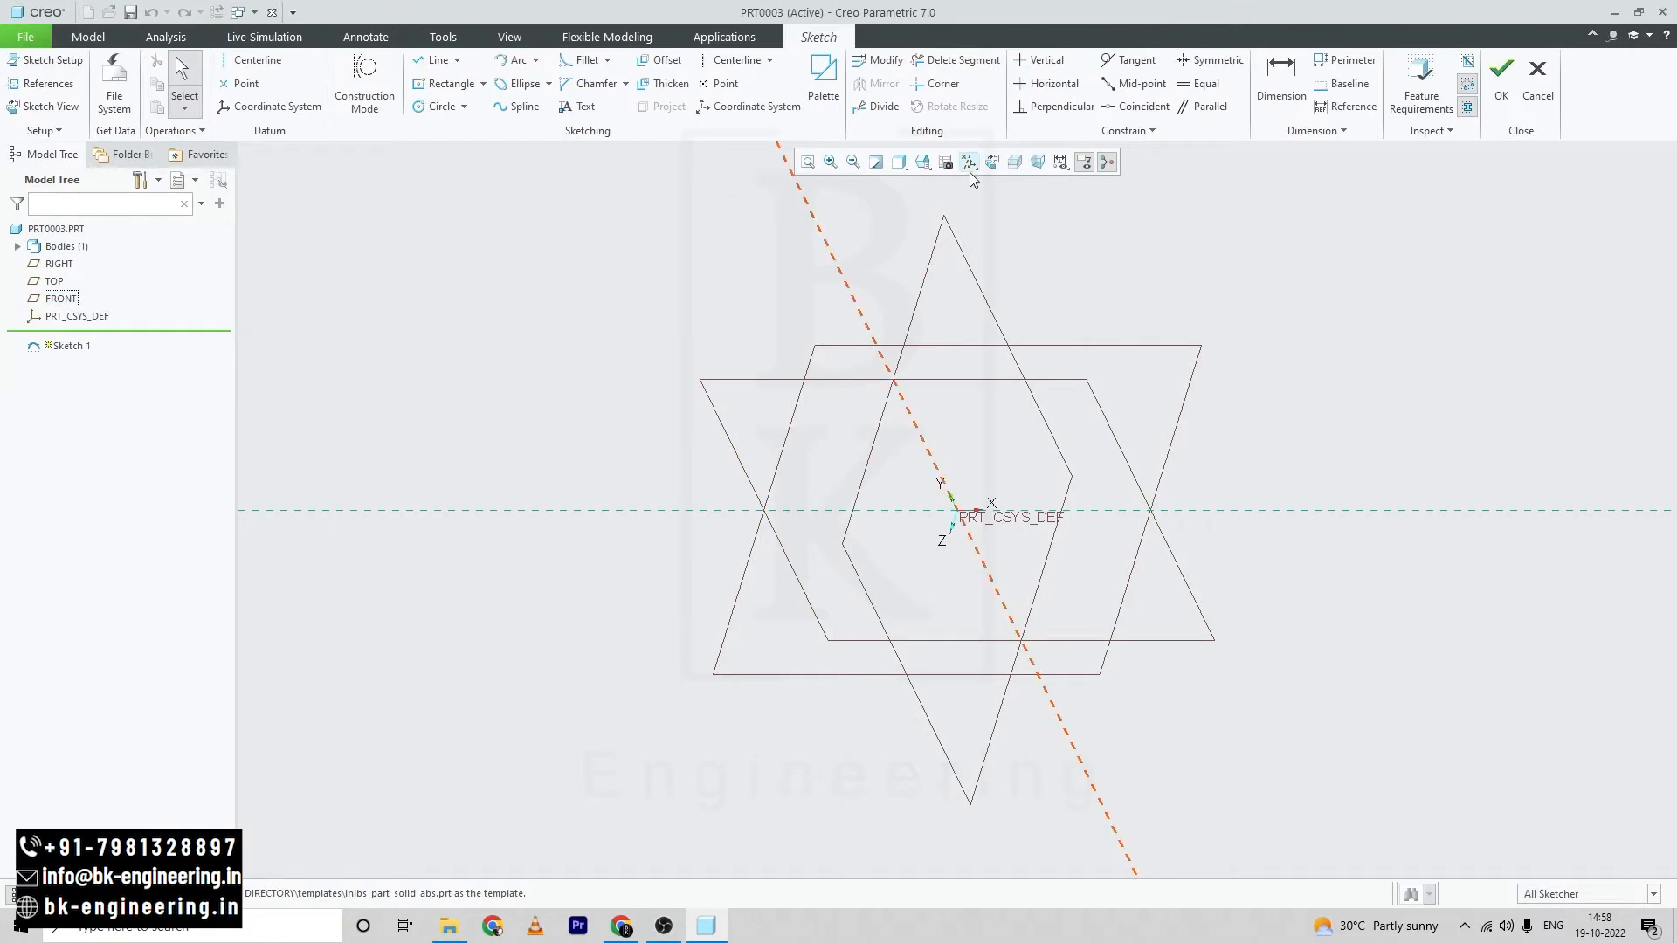
Draw two concentric head circles and set their diameters to 35 and 20.
{"action": "left_click", "coordinate": [965, 161]}
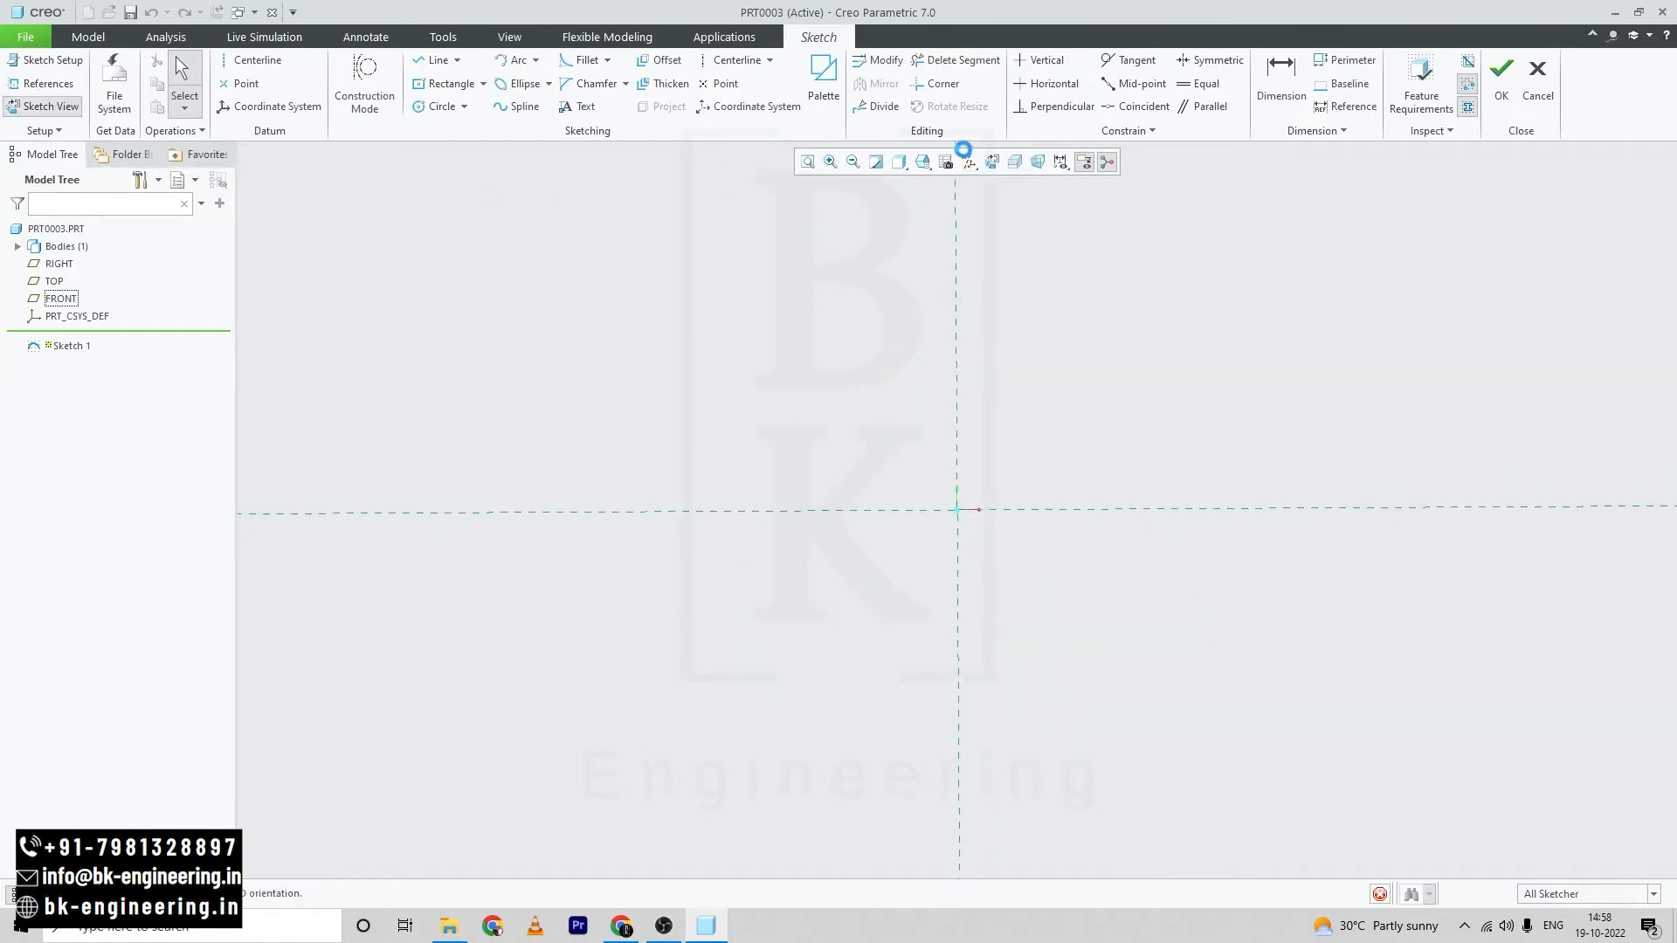
{"action": "left_click", "coordinate": [621, 926]}
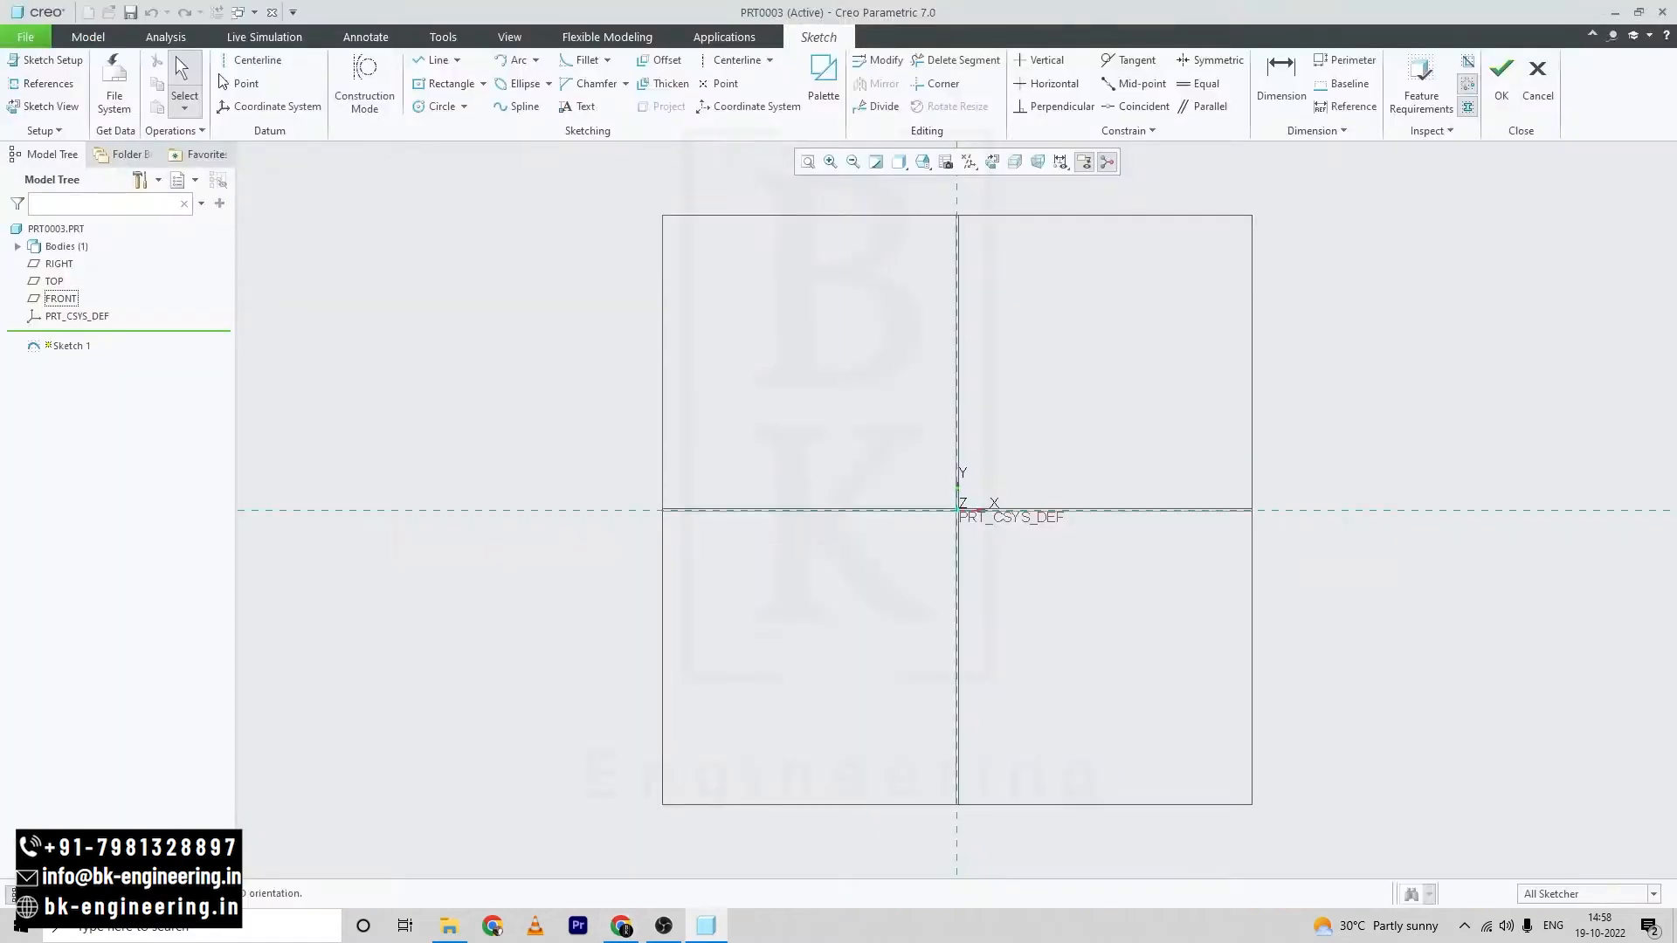
{"action": "left_click", "coordinate": [440, 107]}
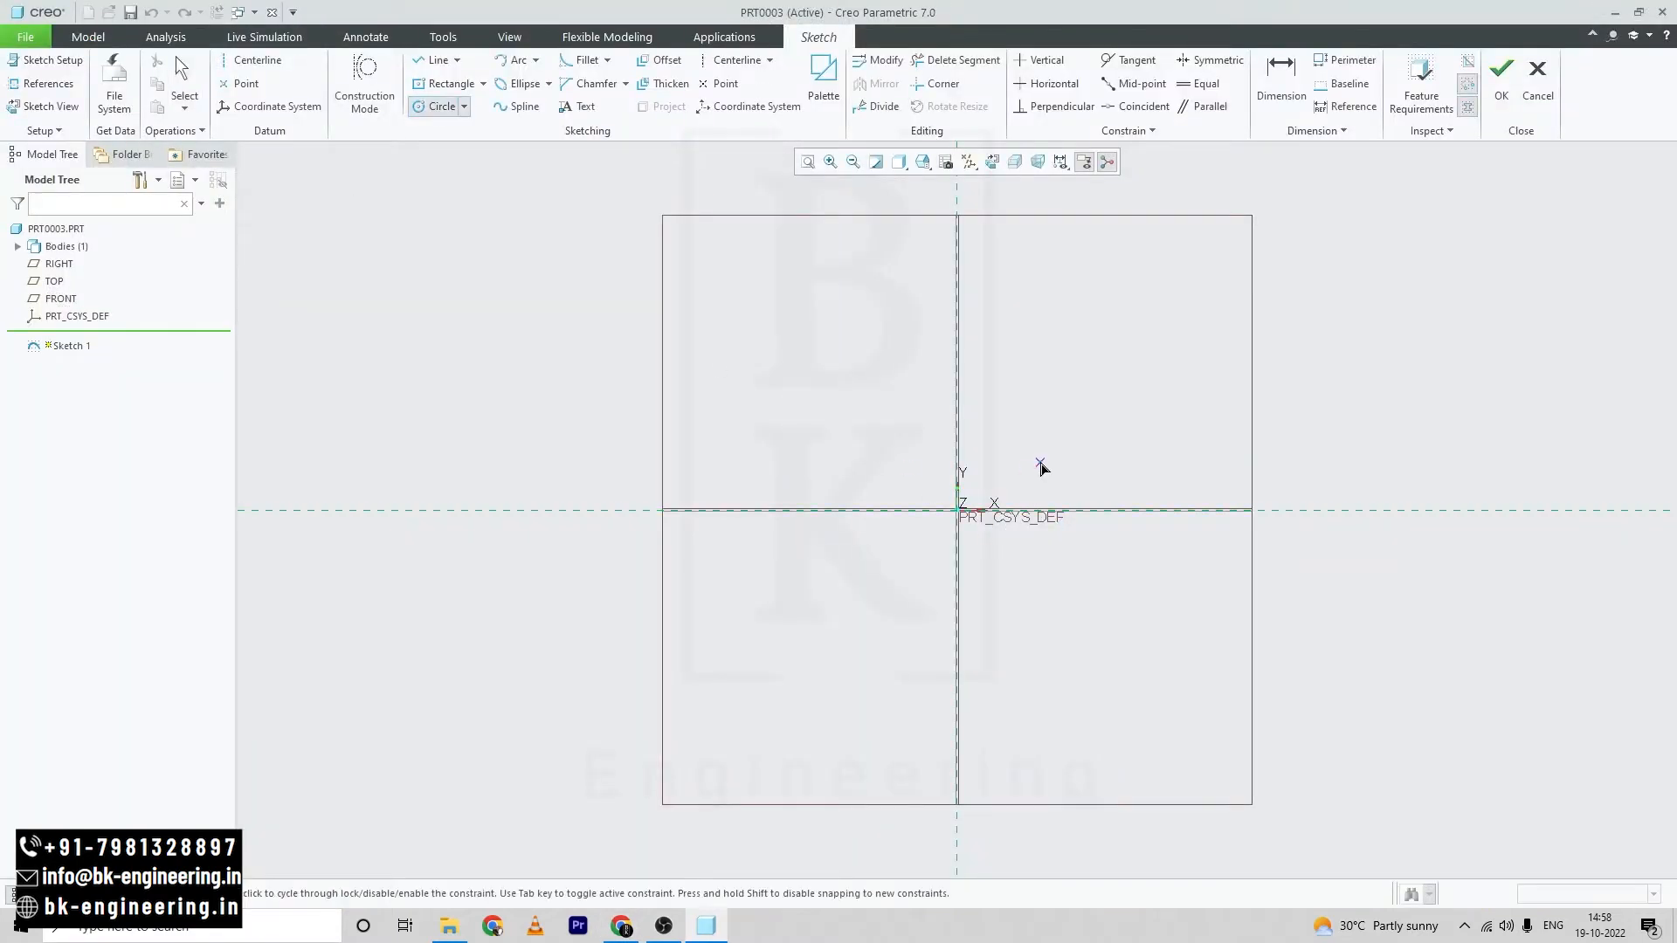
{"action": "left_click", "coordinate": [1038, 462]}
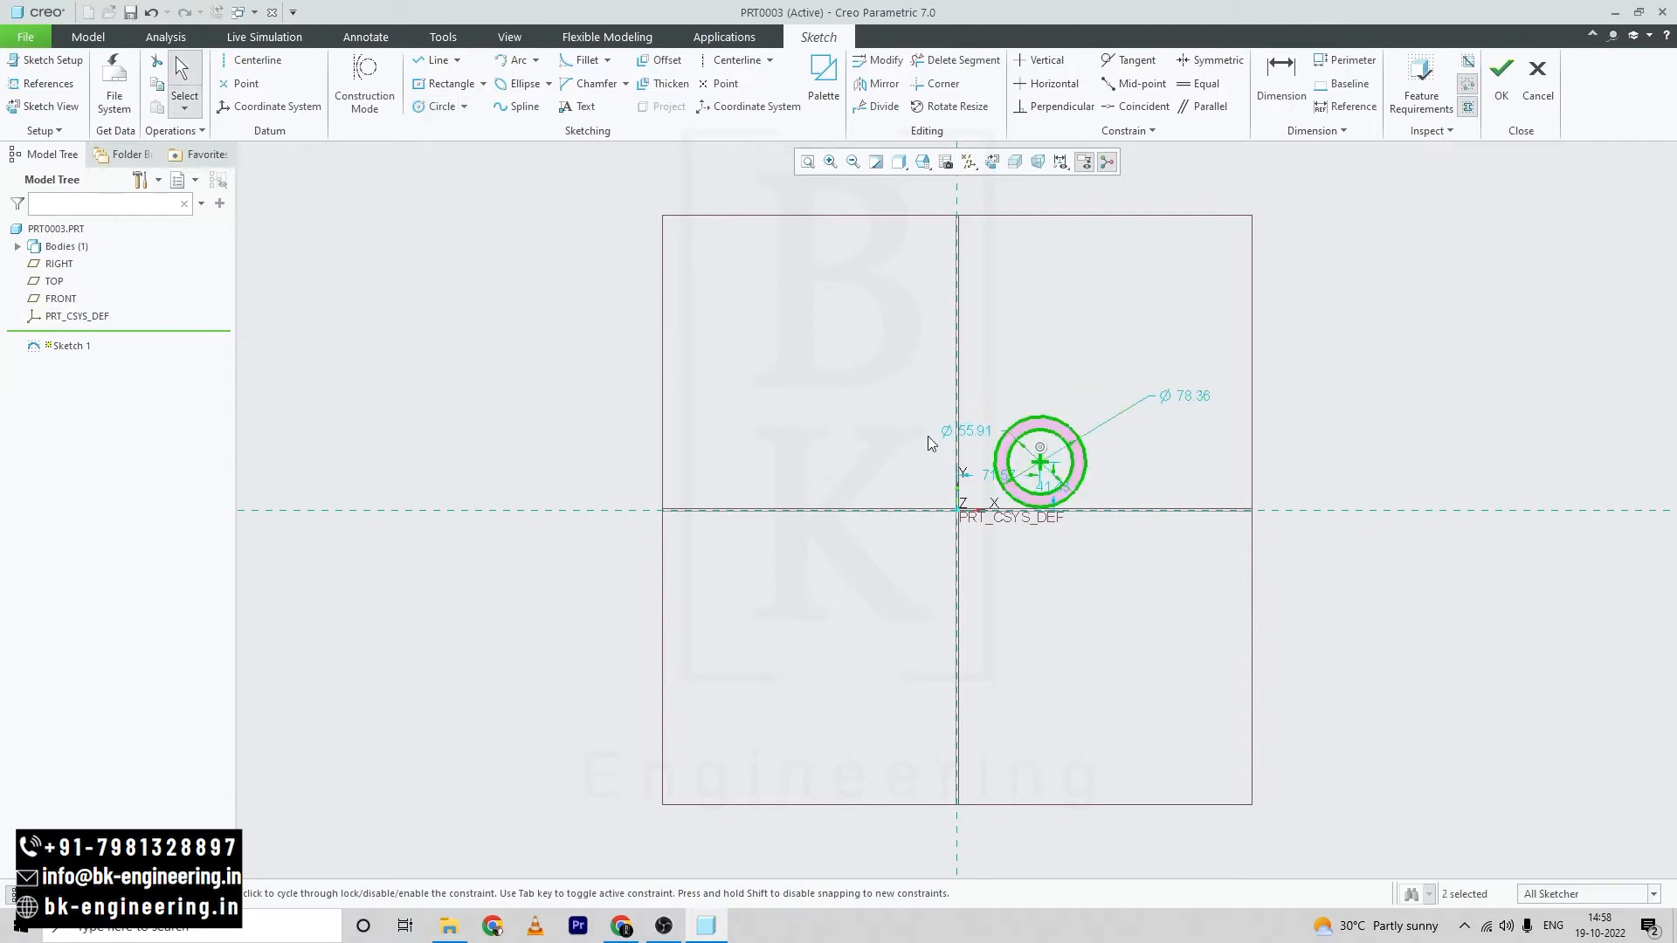
{"action": "left_click_drag", "start_coordinate": [958, 432], "coordinate": [1196, 431]}
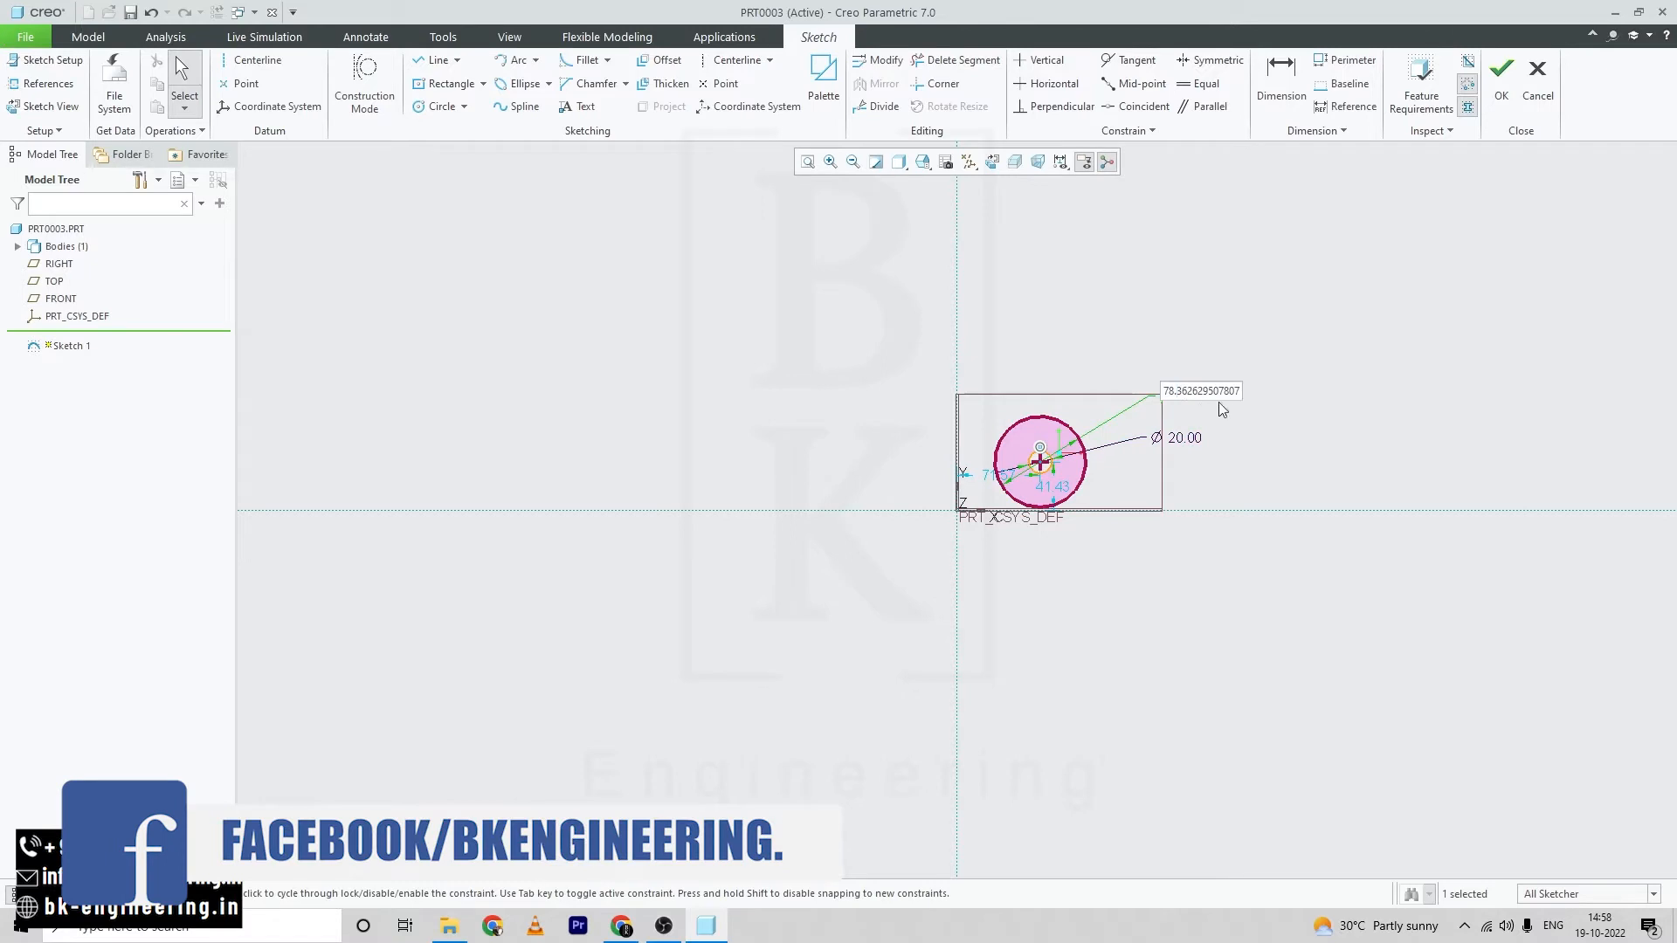
{"action": "type", "text": "3"}
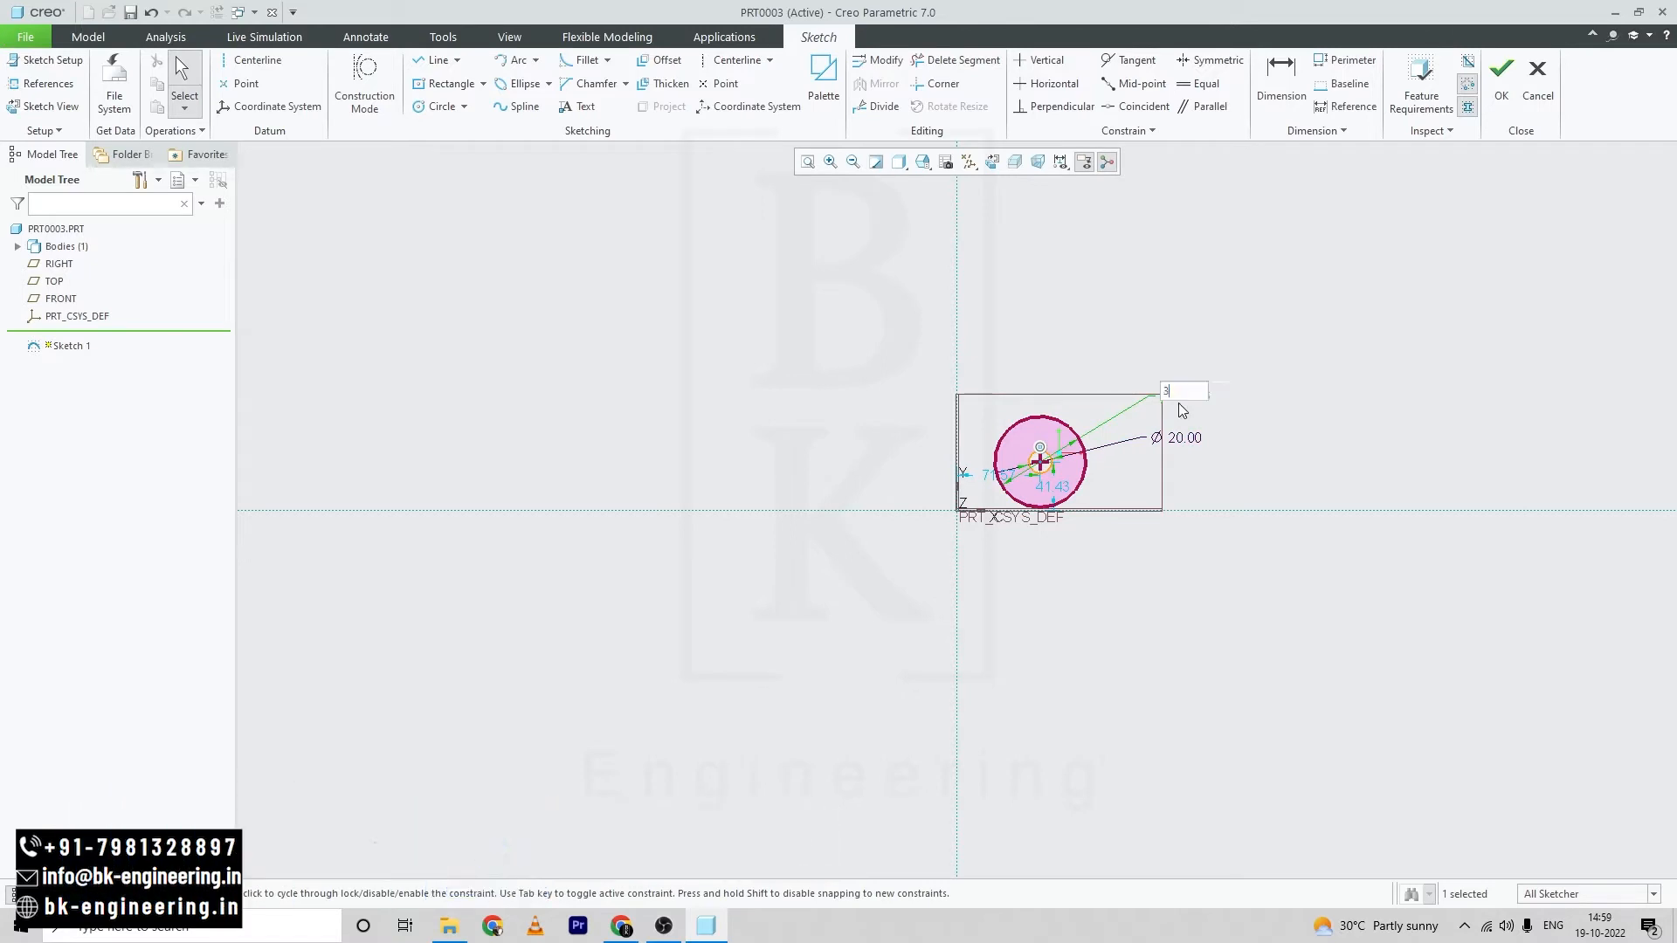
{"action": "type", "text": "35"}
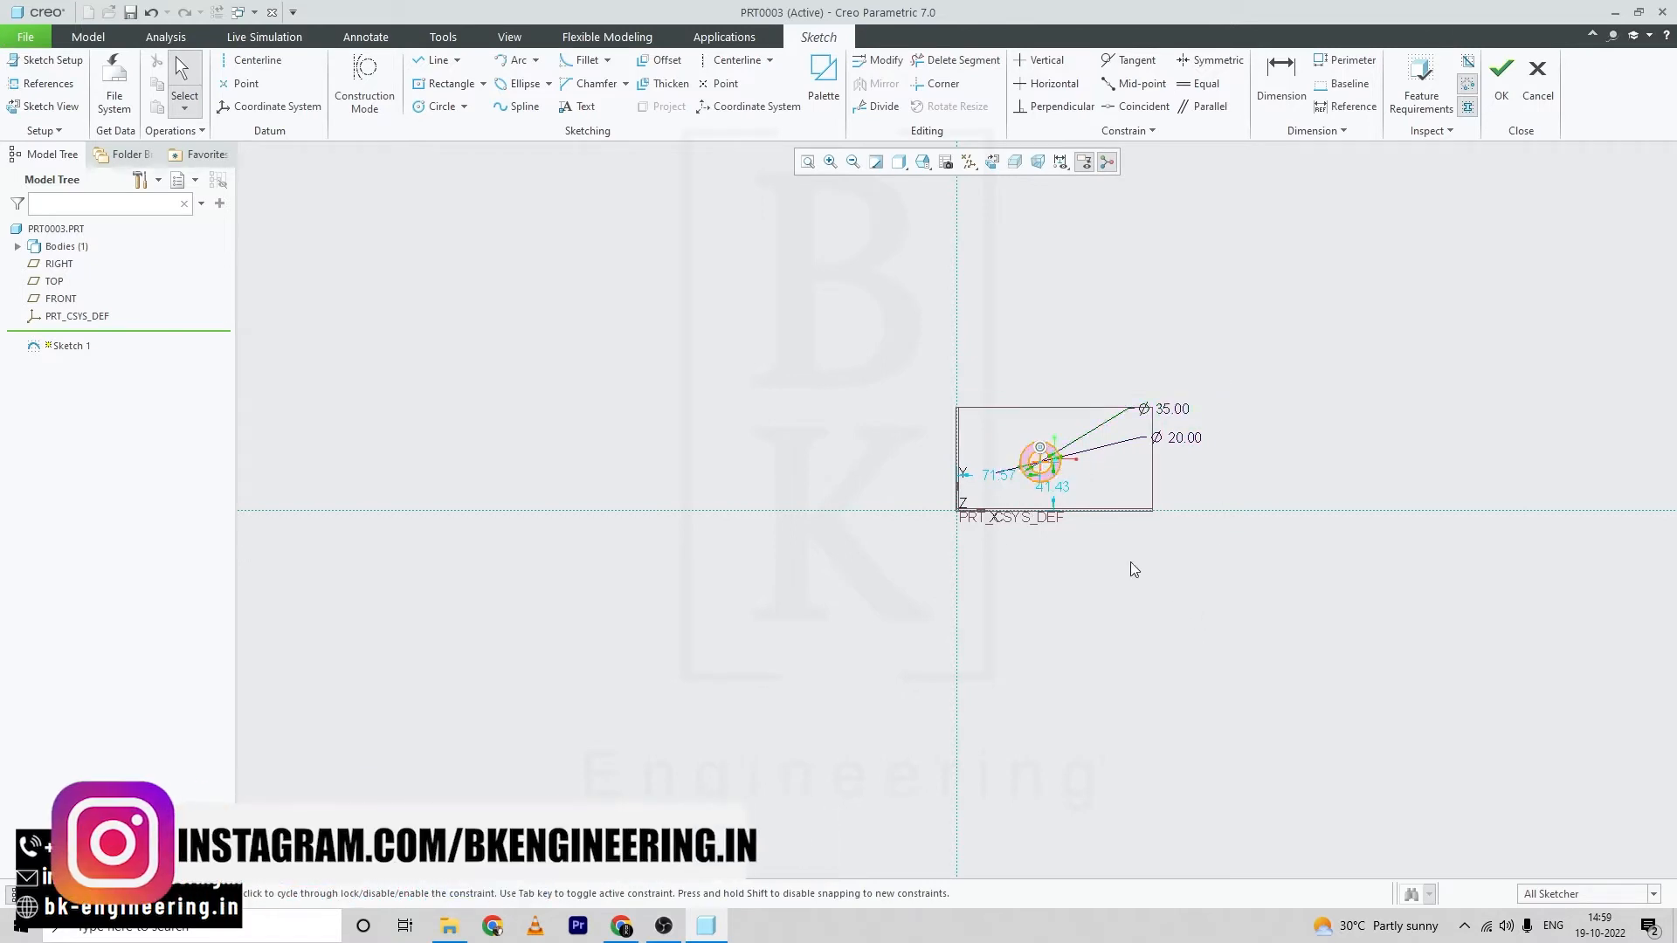
{"action": "left_click", "coordinate": [621, 926]}
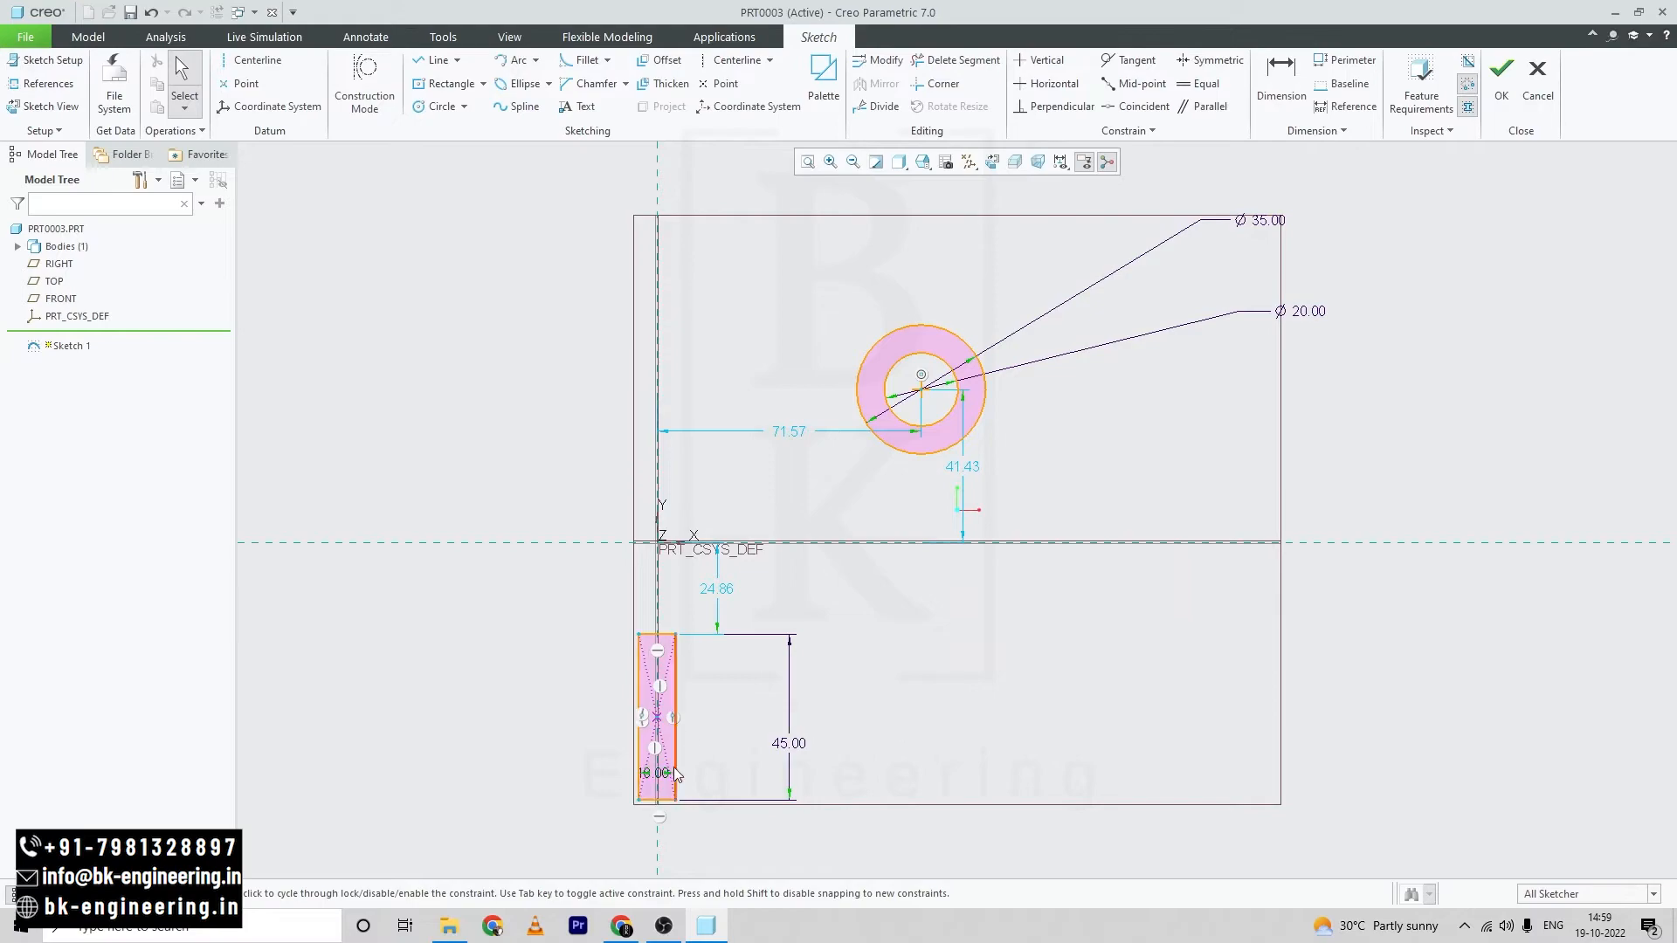
Show the Exercise 8 drawing again to check stem and head dimensions.
{"action": "left_click", "coordinate": [620, 926]}
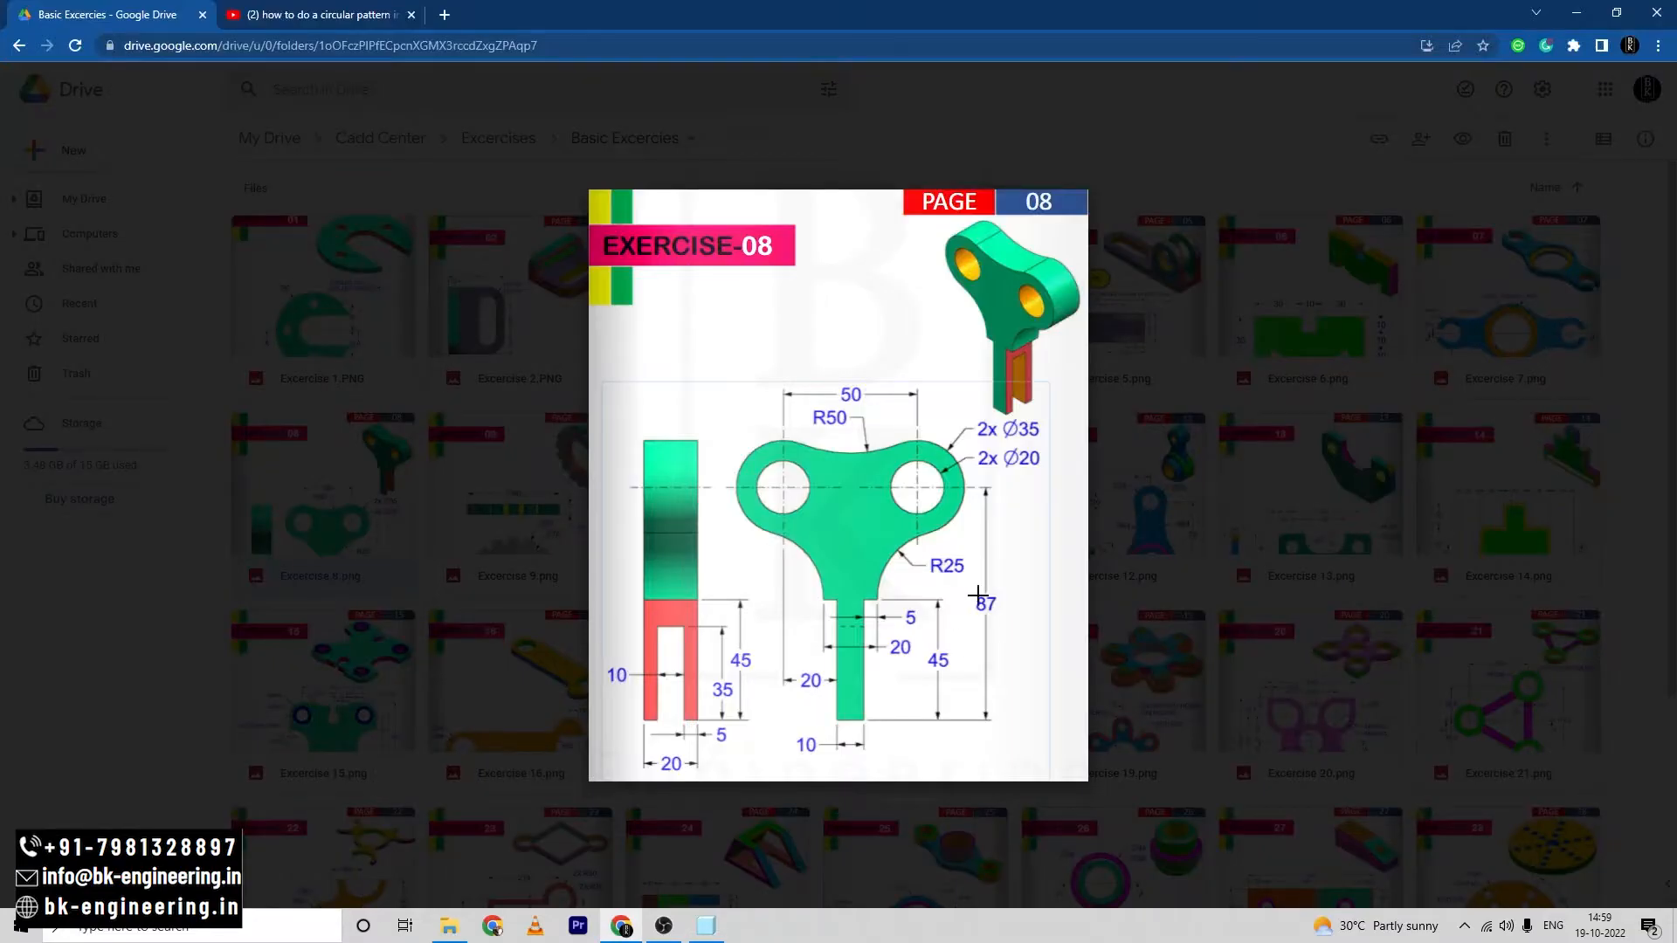
{"action": "mouse_move", "coordinate": [876, 687]}
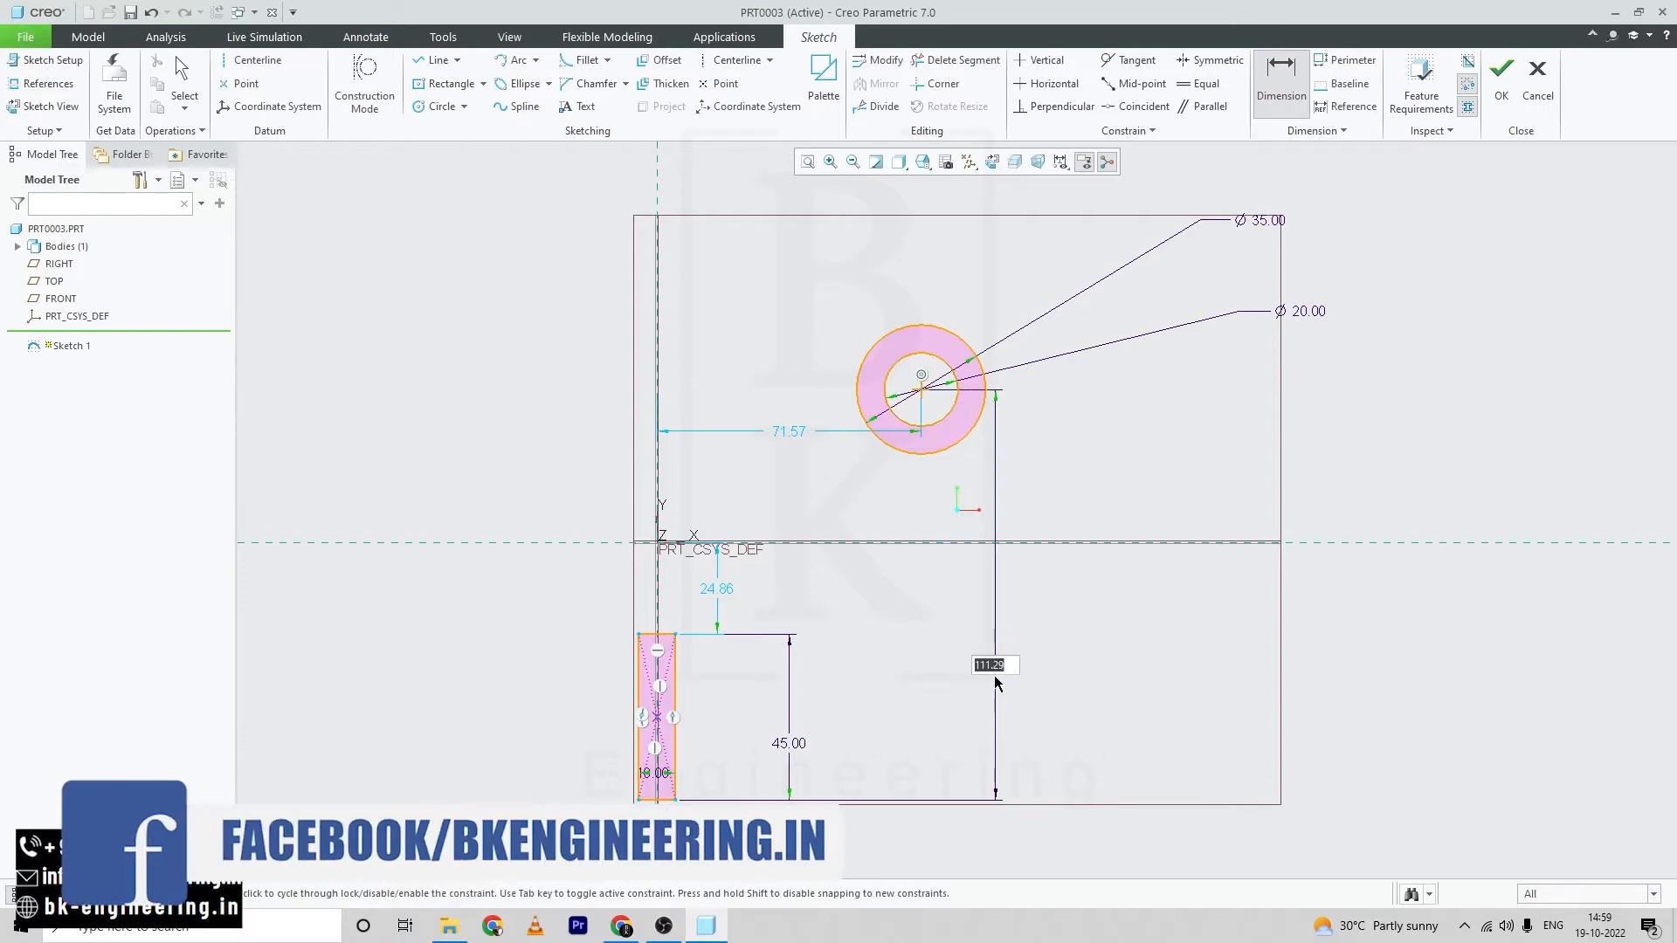
Dimension the head centre to stem bottom distance as 87.
{"action": "type", "text": "87"}
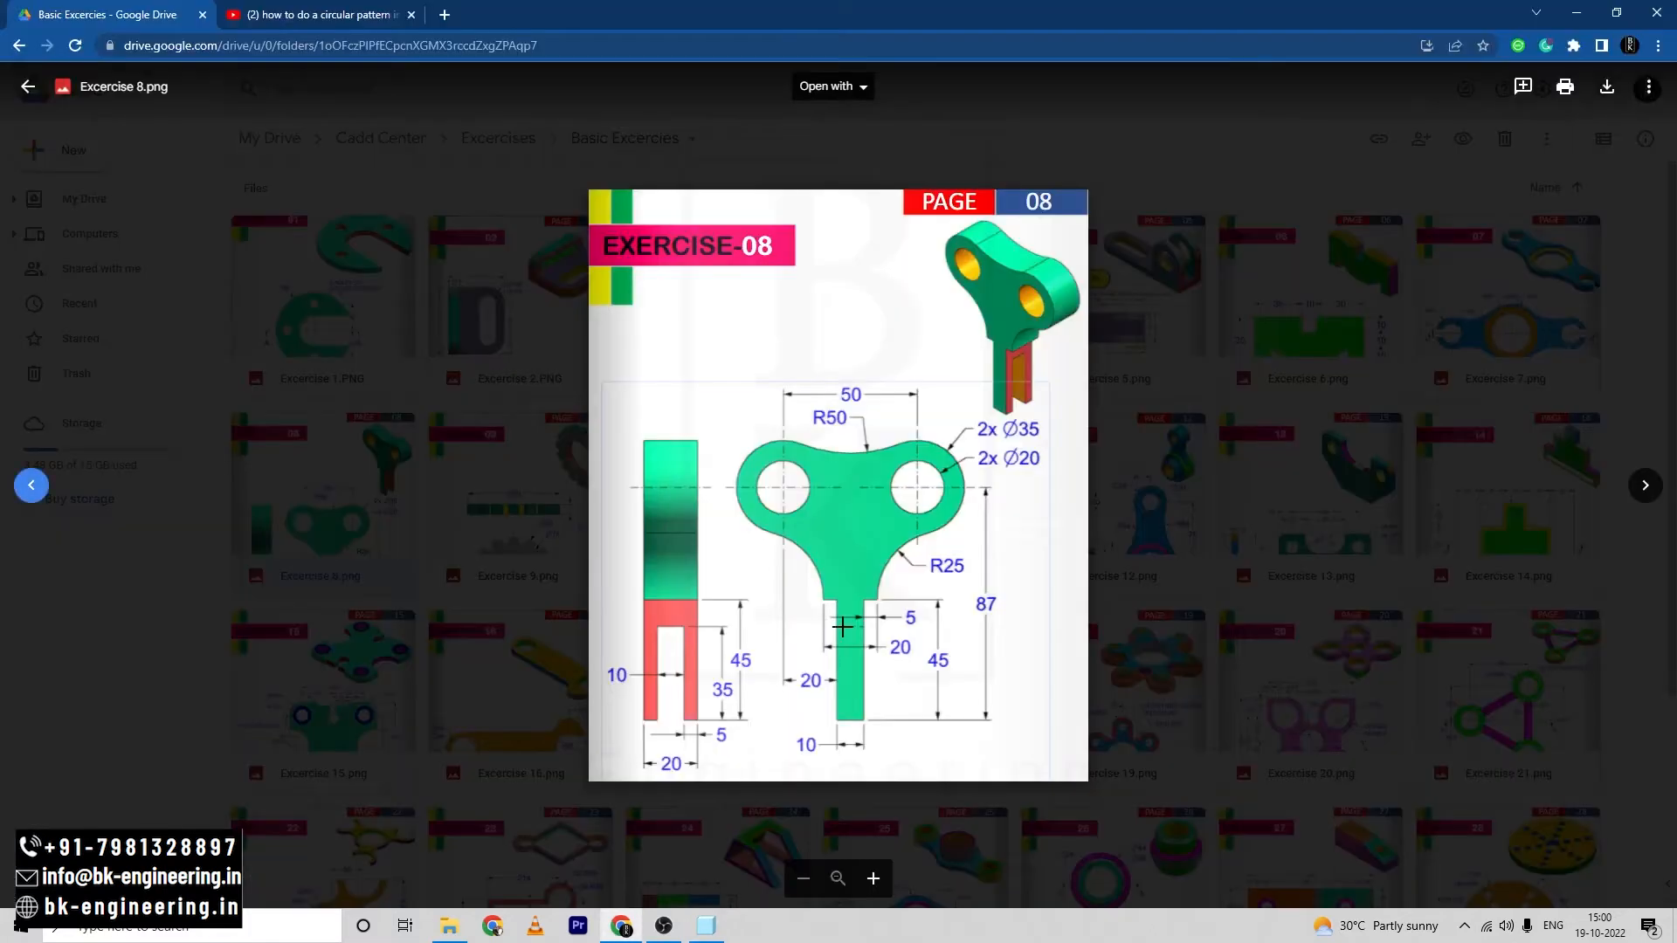
{"action": "mouse_move", "coordinate": [918, 627]}
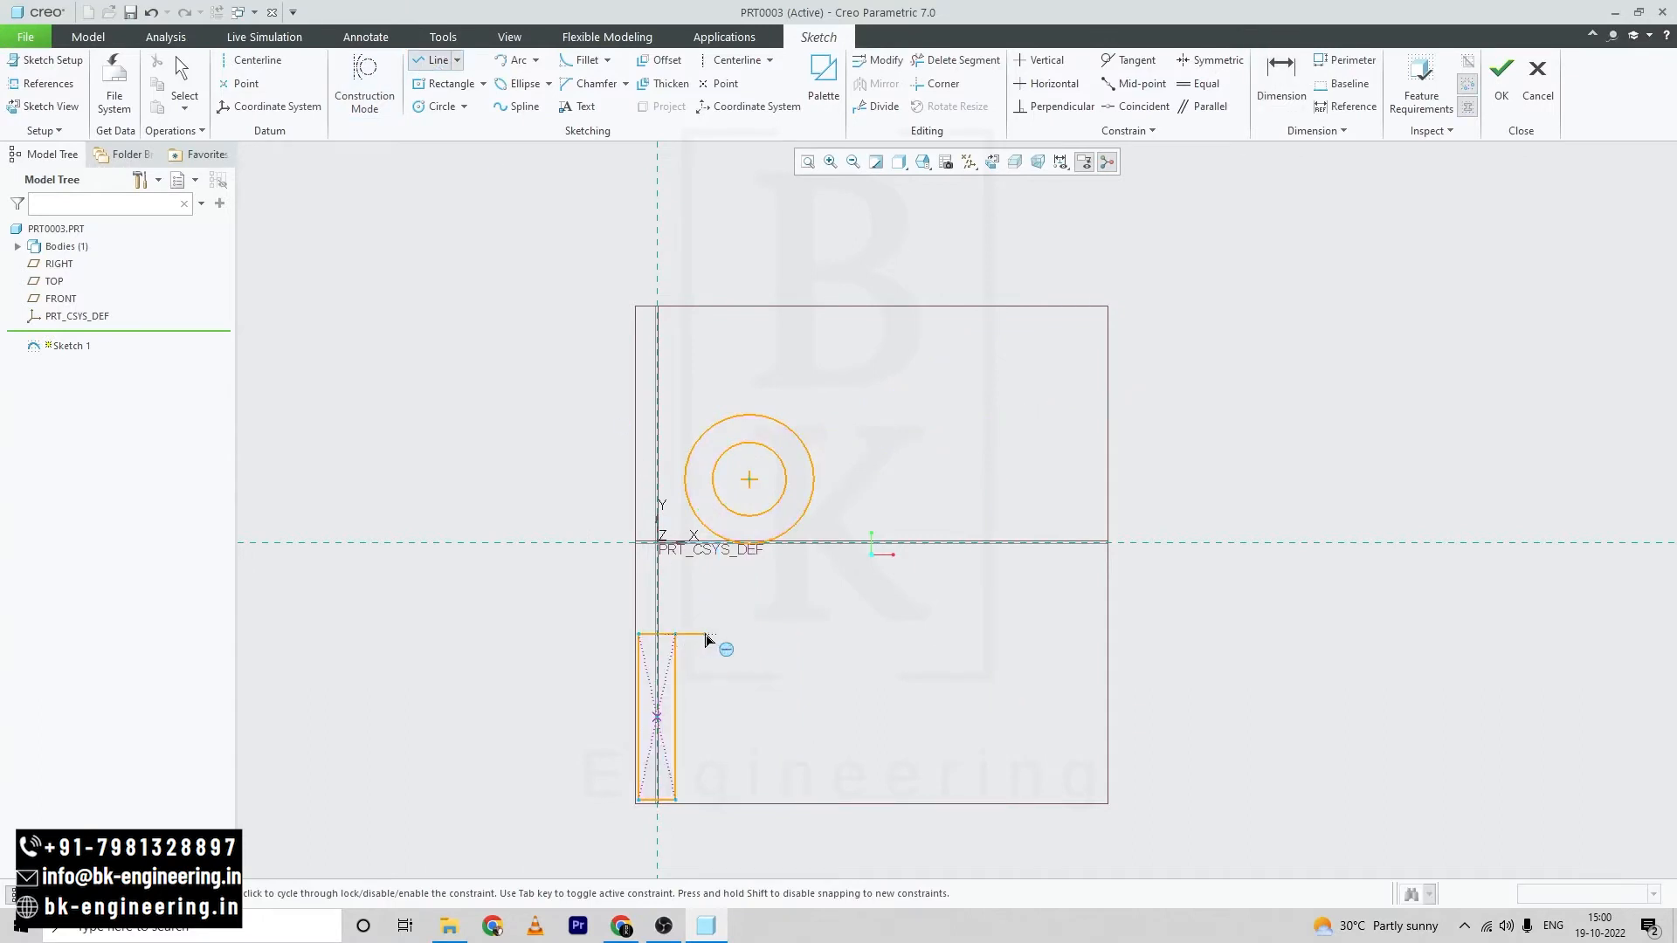
{"action": "mouse_move", "coordinate": [698, 643]}
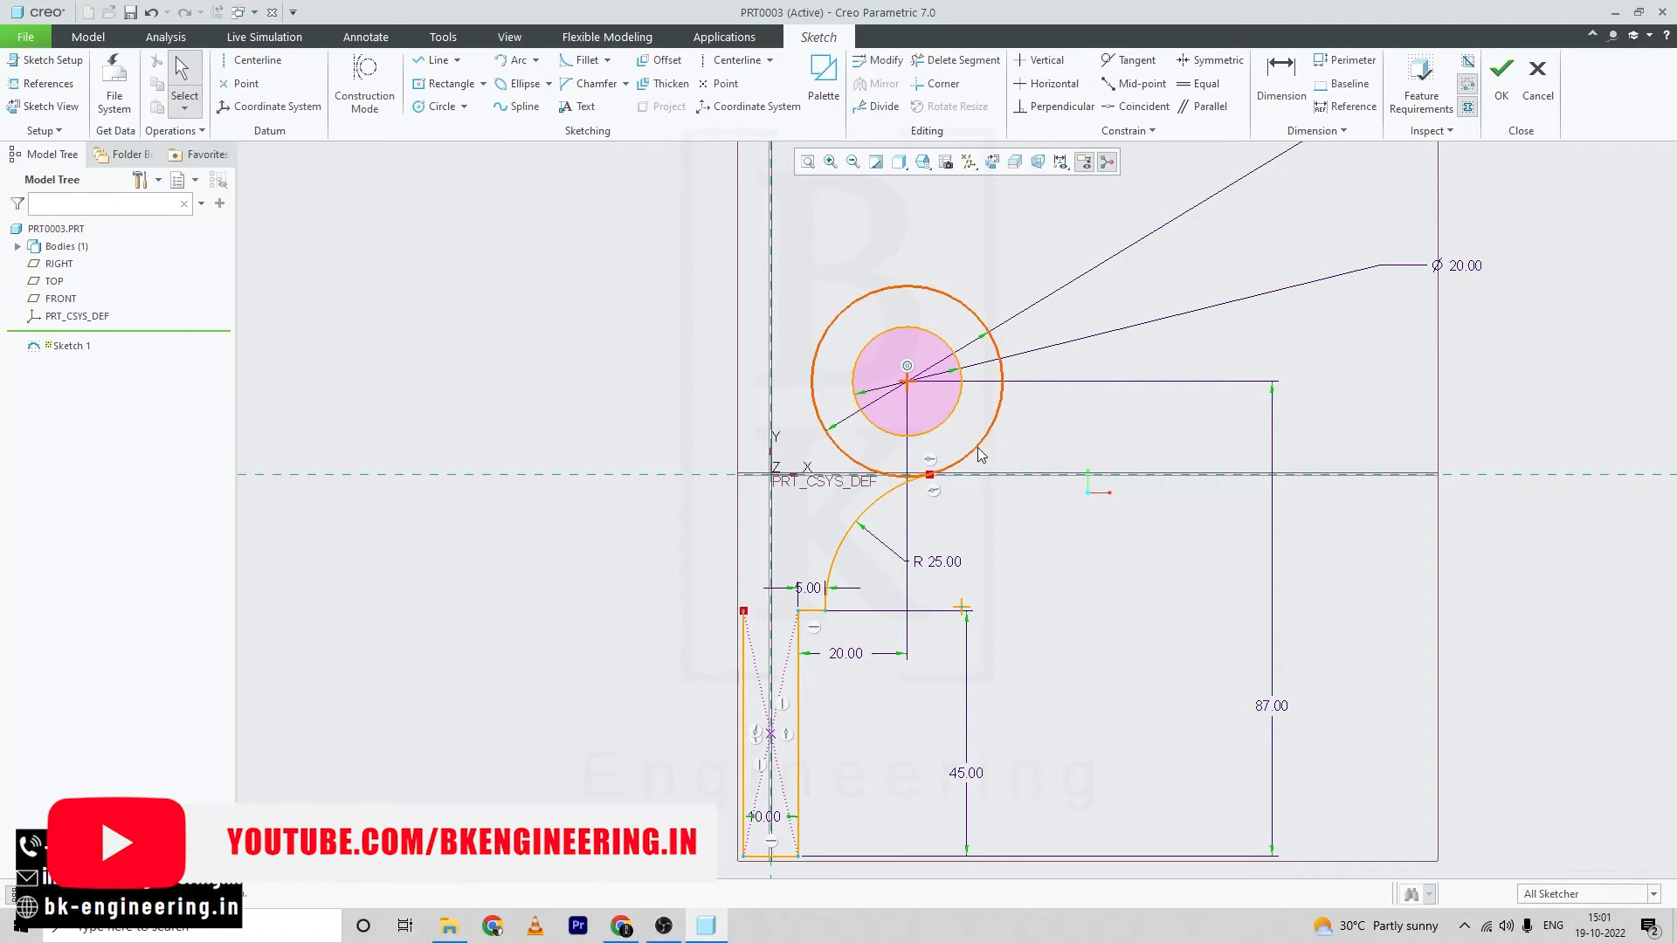
Finish the R25 arc at the head and mirror the half-profile about the vertical centerline.
{"action": "left_click", "coordinate": [978, 454]}
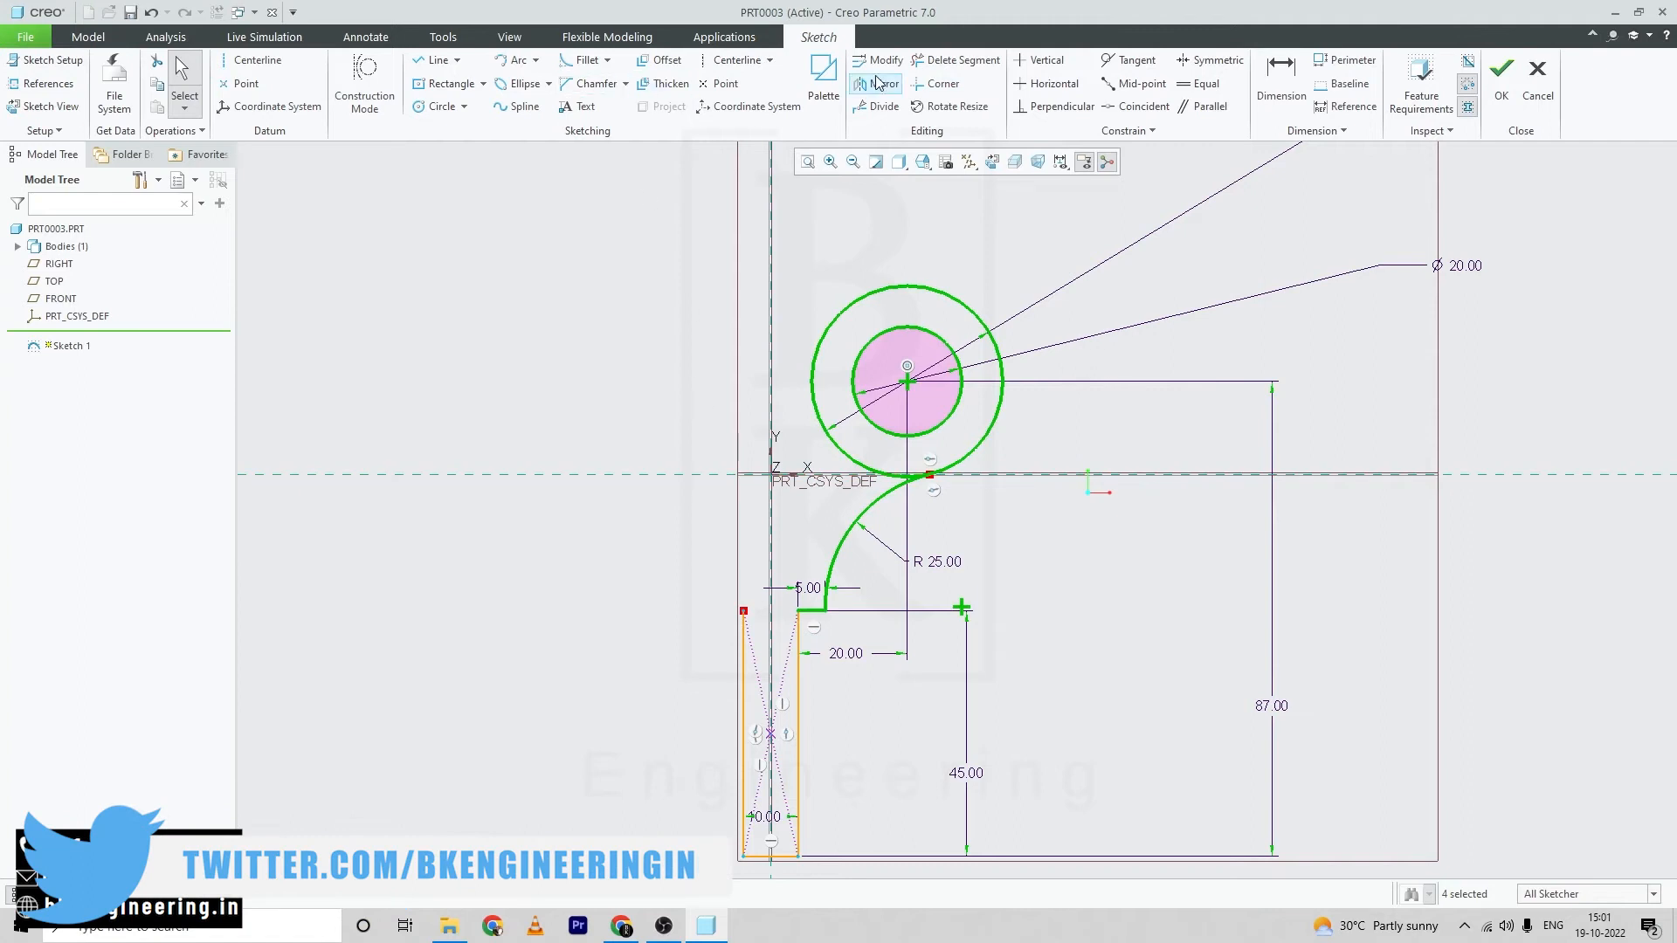
{"action": "left_click", "coordinate": [873, 84]}
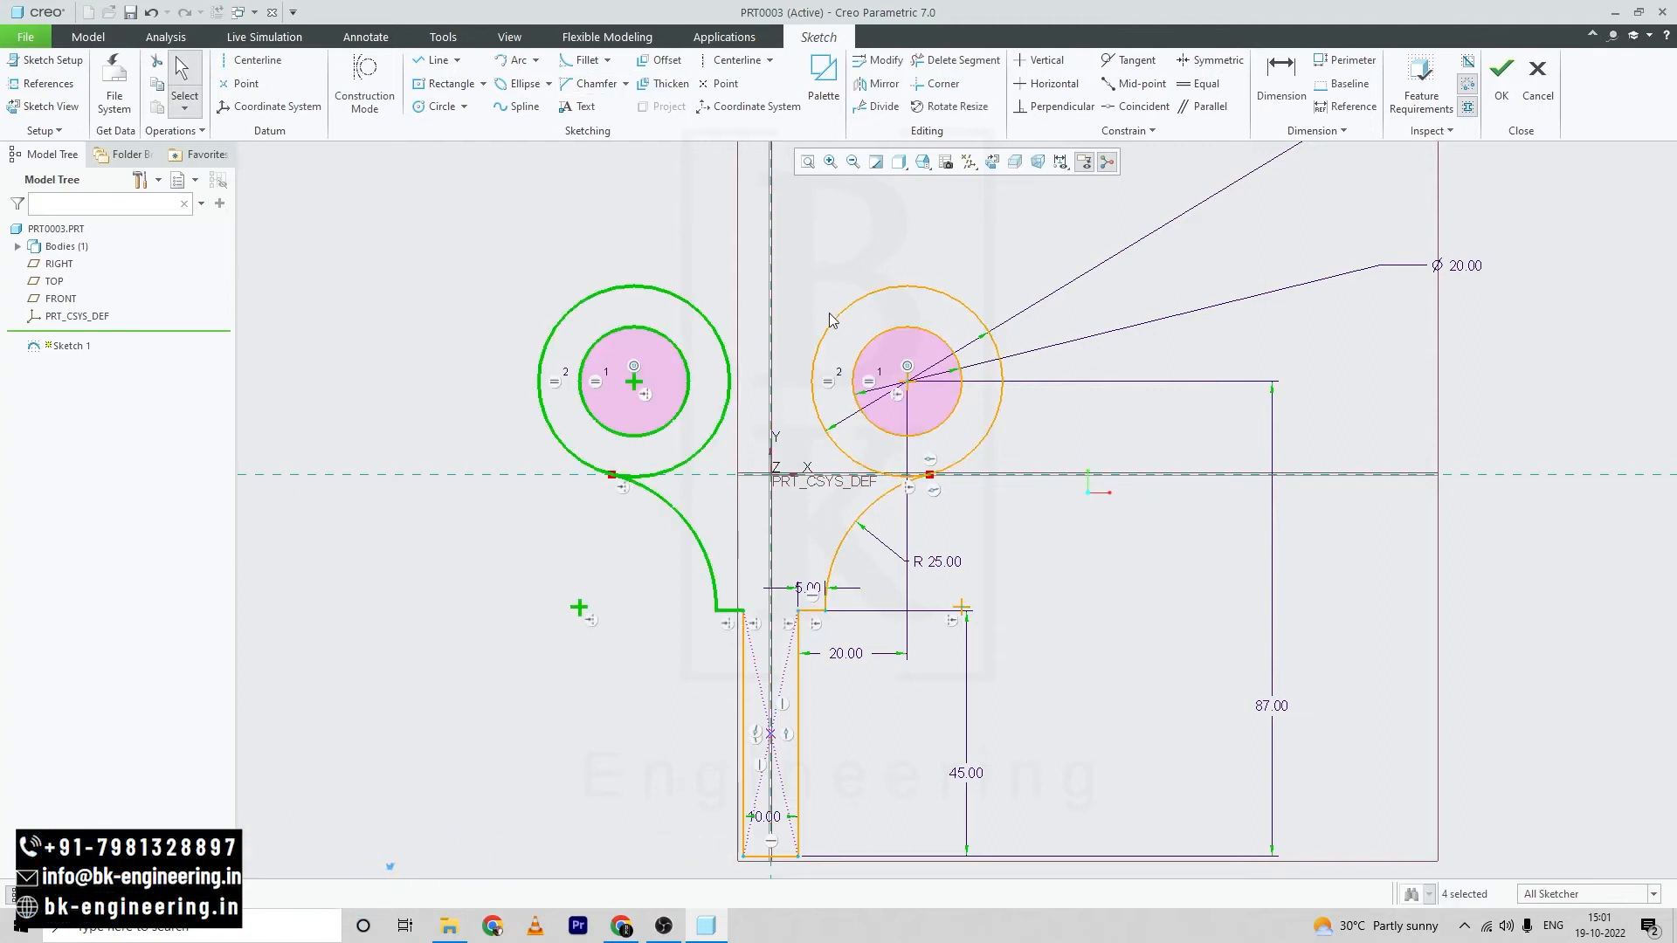
{"action": "mouse_move", "coordinate": [421, 328]}
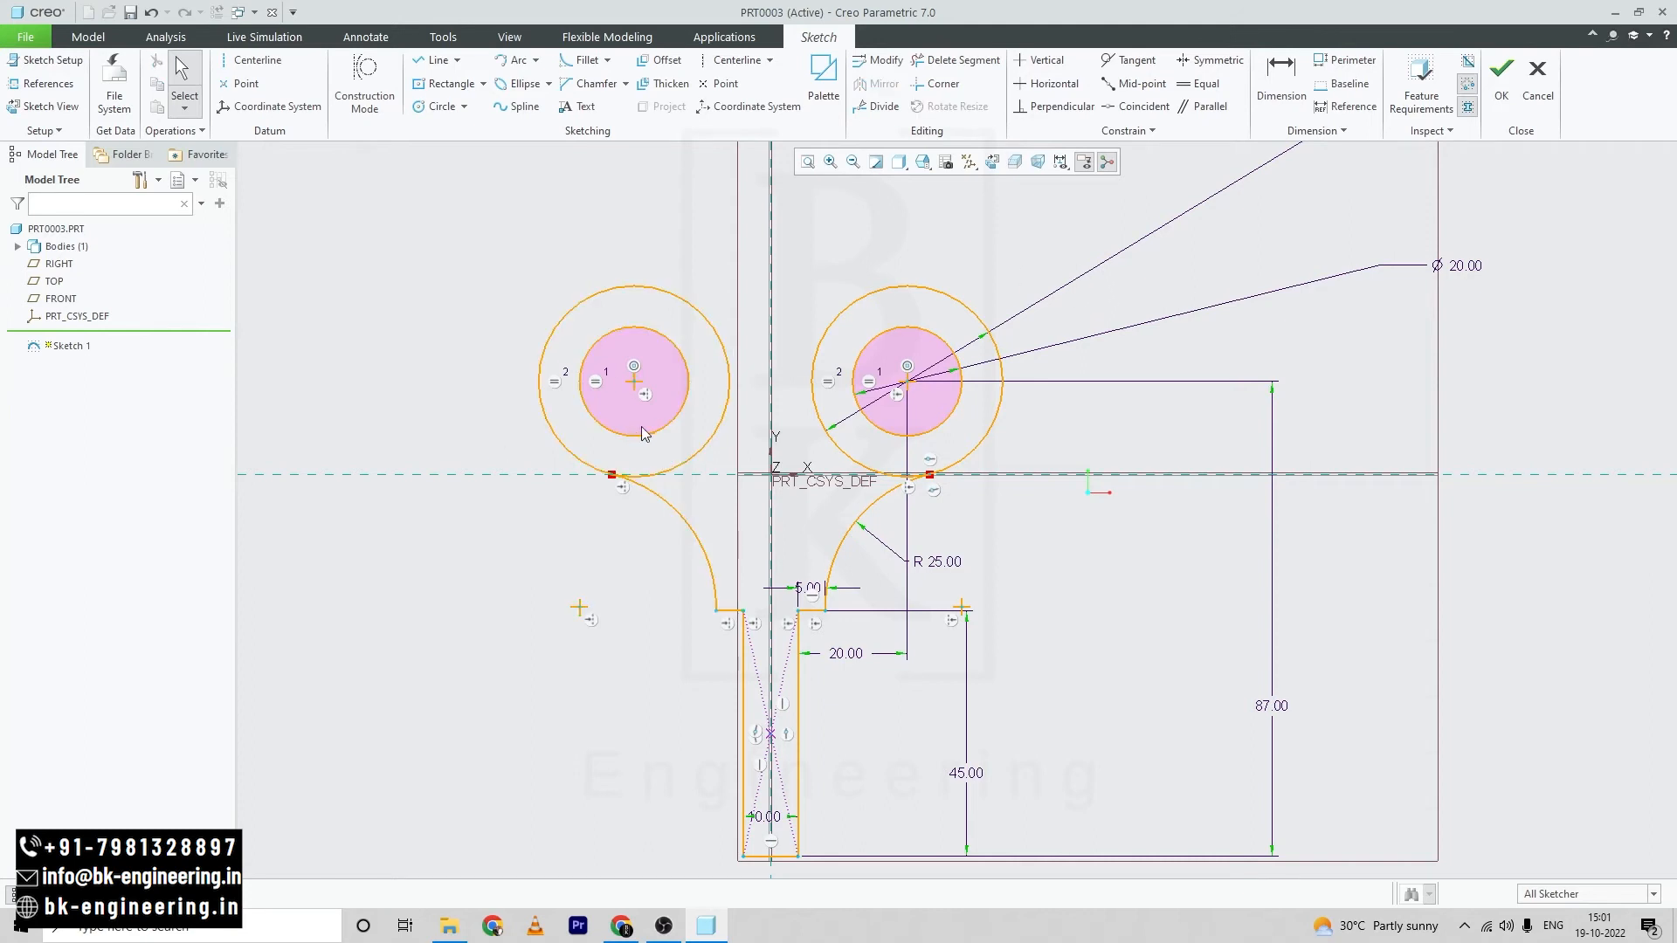
{"action": "left_click", "coordinate": [620, 926]}
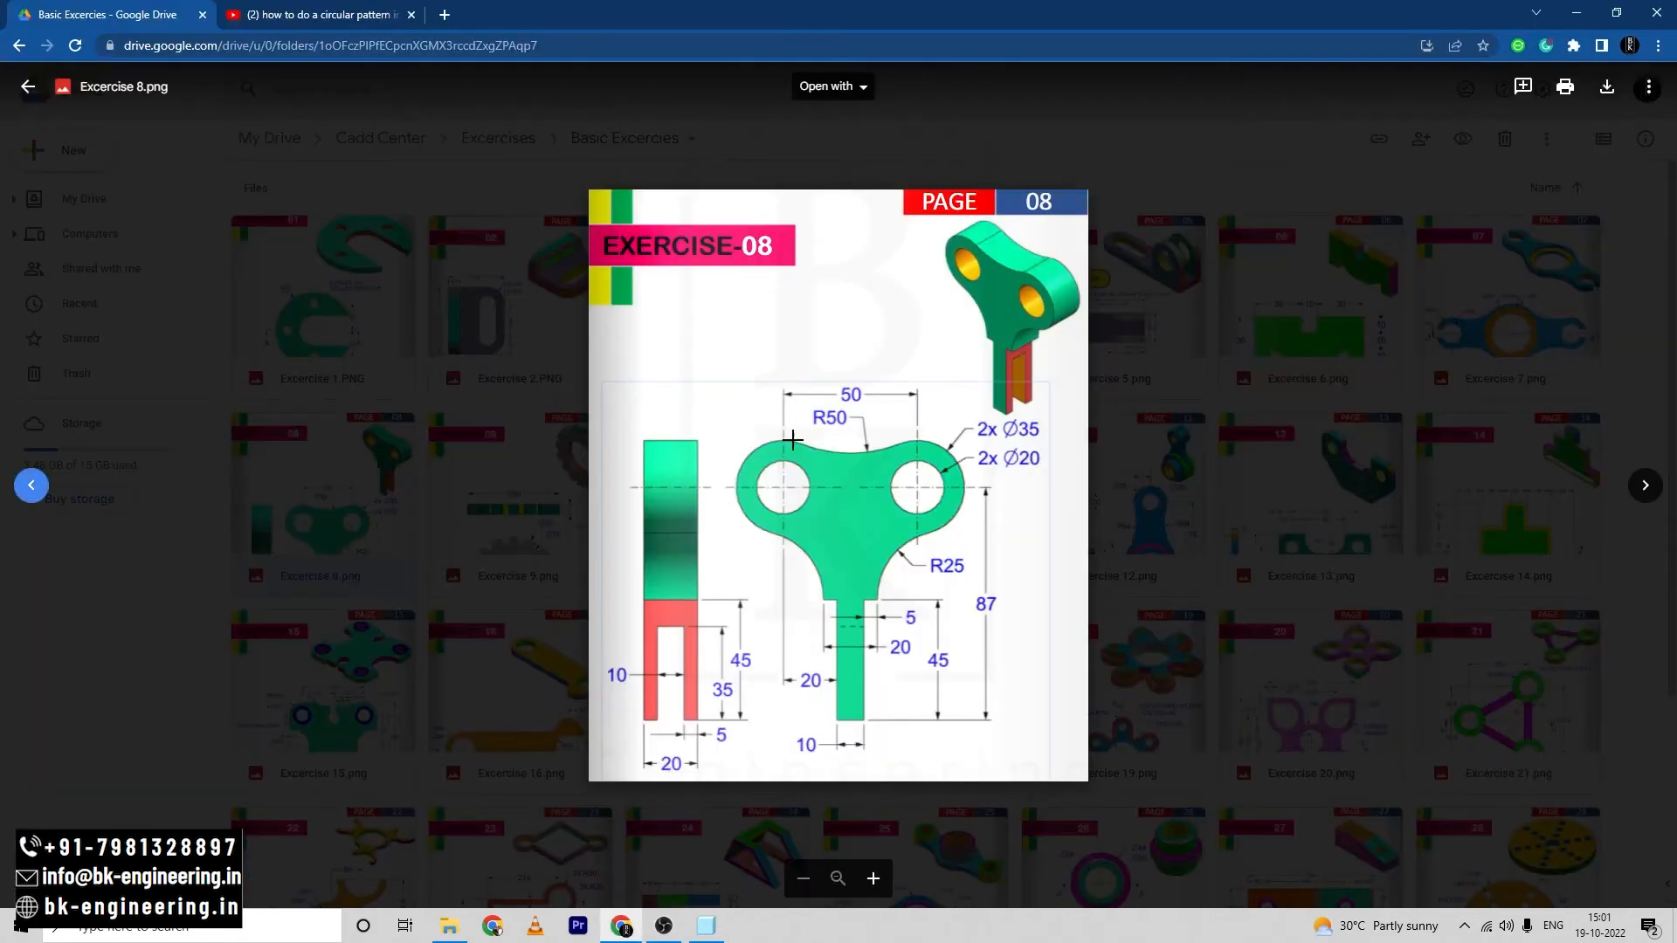
{"action": "mouse_move", "coordinate": [885, 461]}
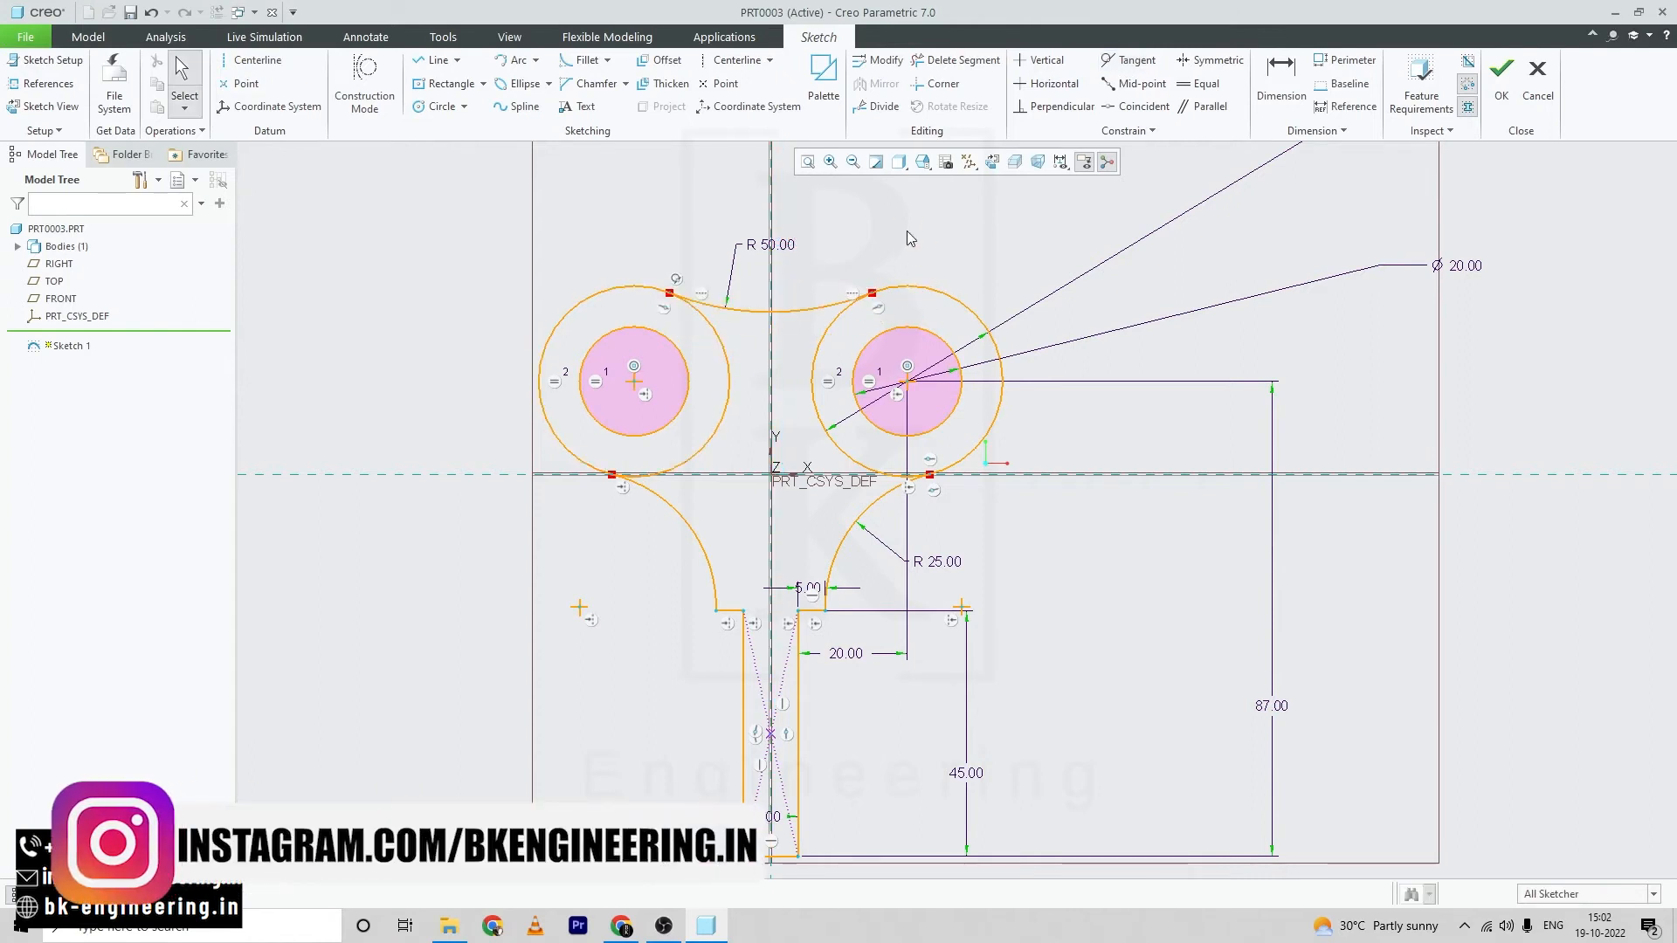
{"action": "mouse_move", "coordinate": [798, 531]}
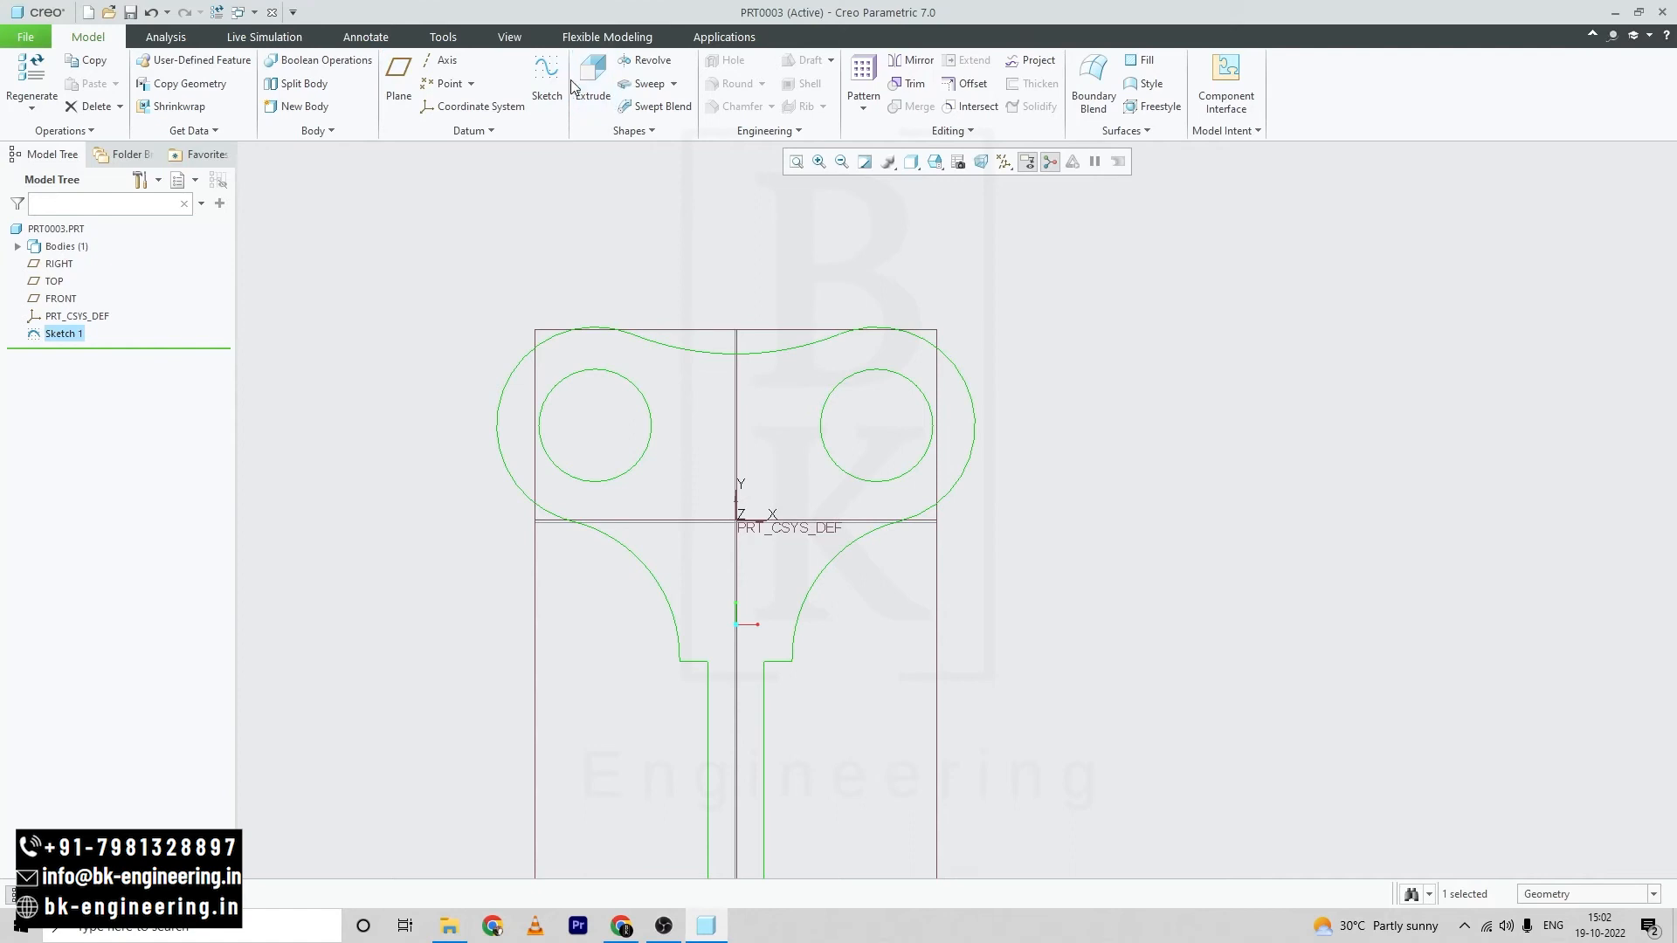
Extrude Sketch 1 into a 20 thick solid lever body, checking the drawing.
{"action": "left_click", "coordinate": [592, 81]}
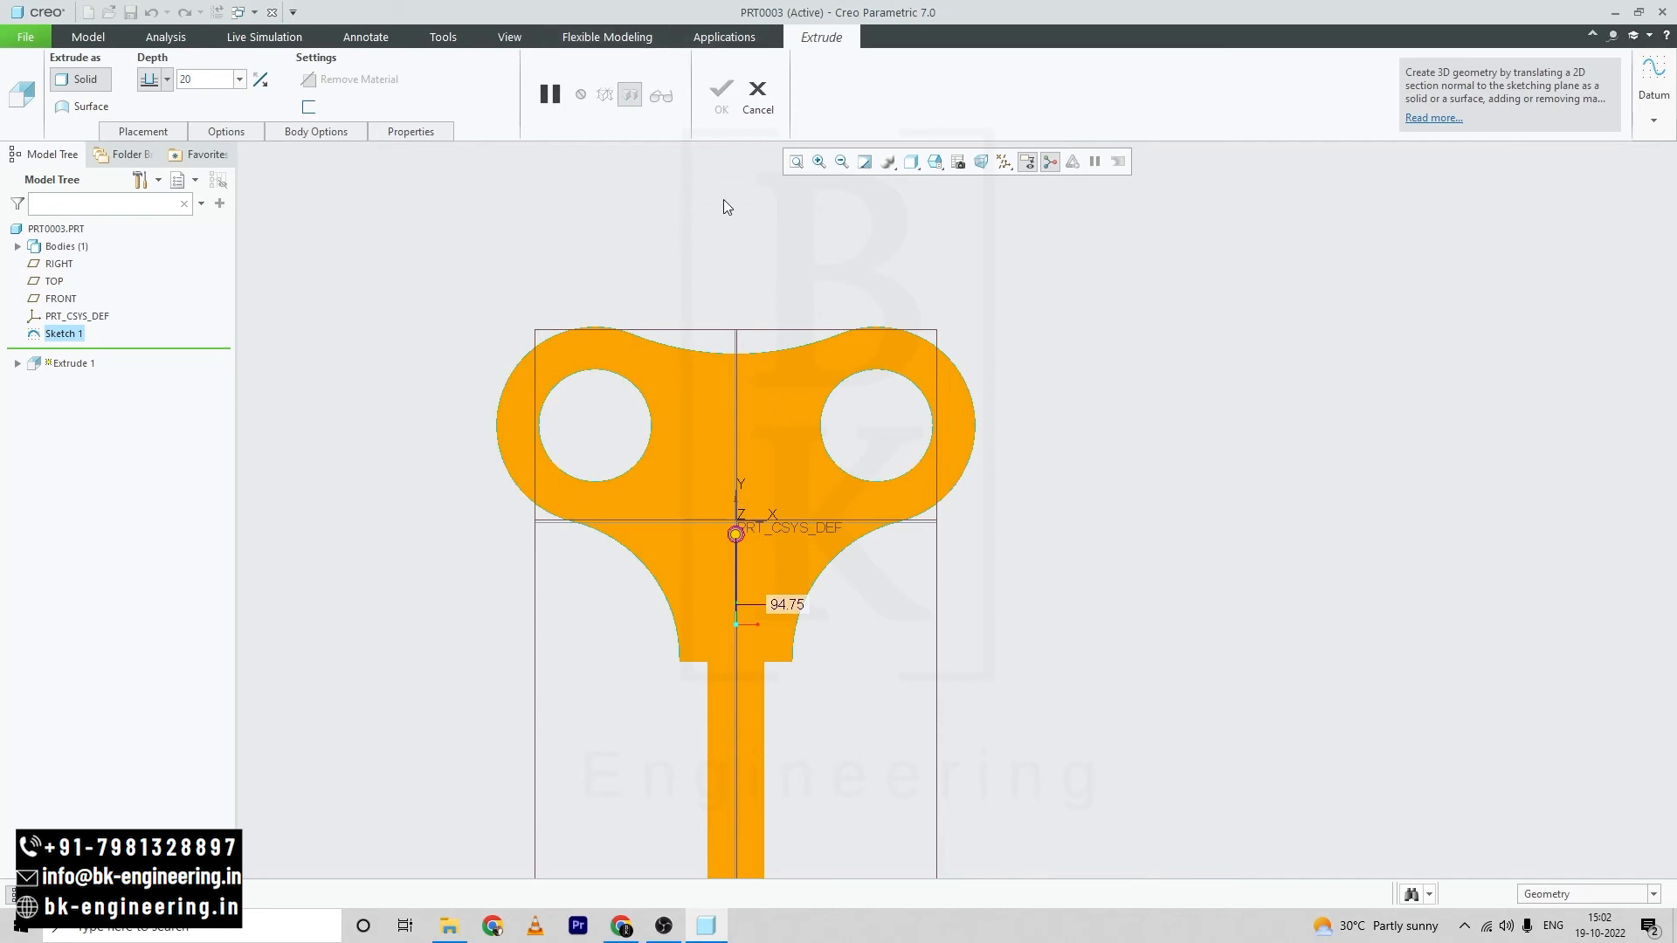
{"action": "left_click", "coordinate": [720, 89]}
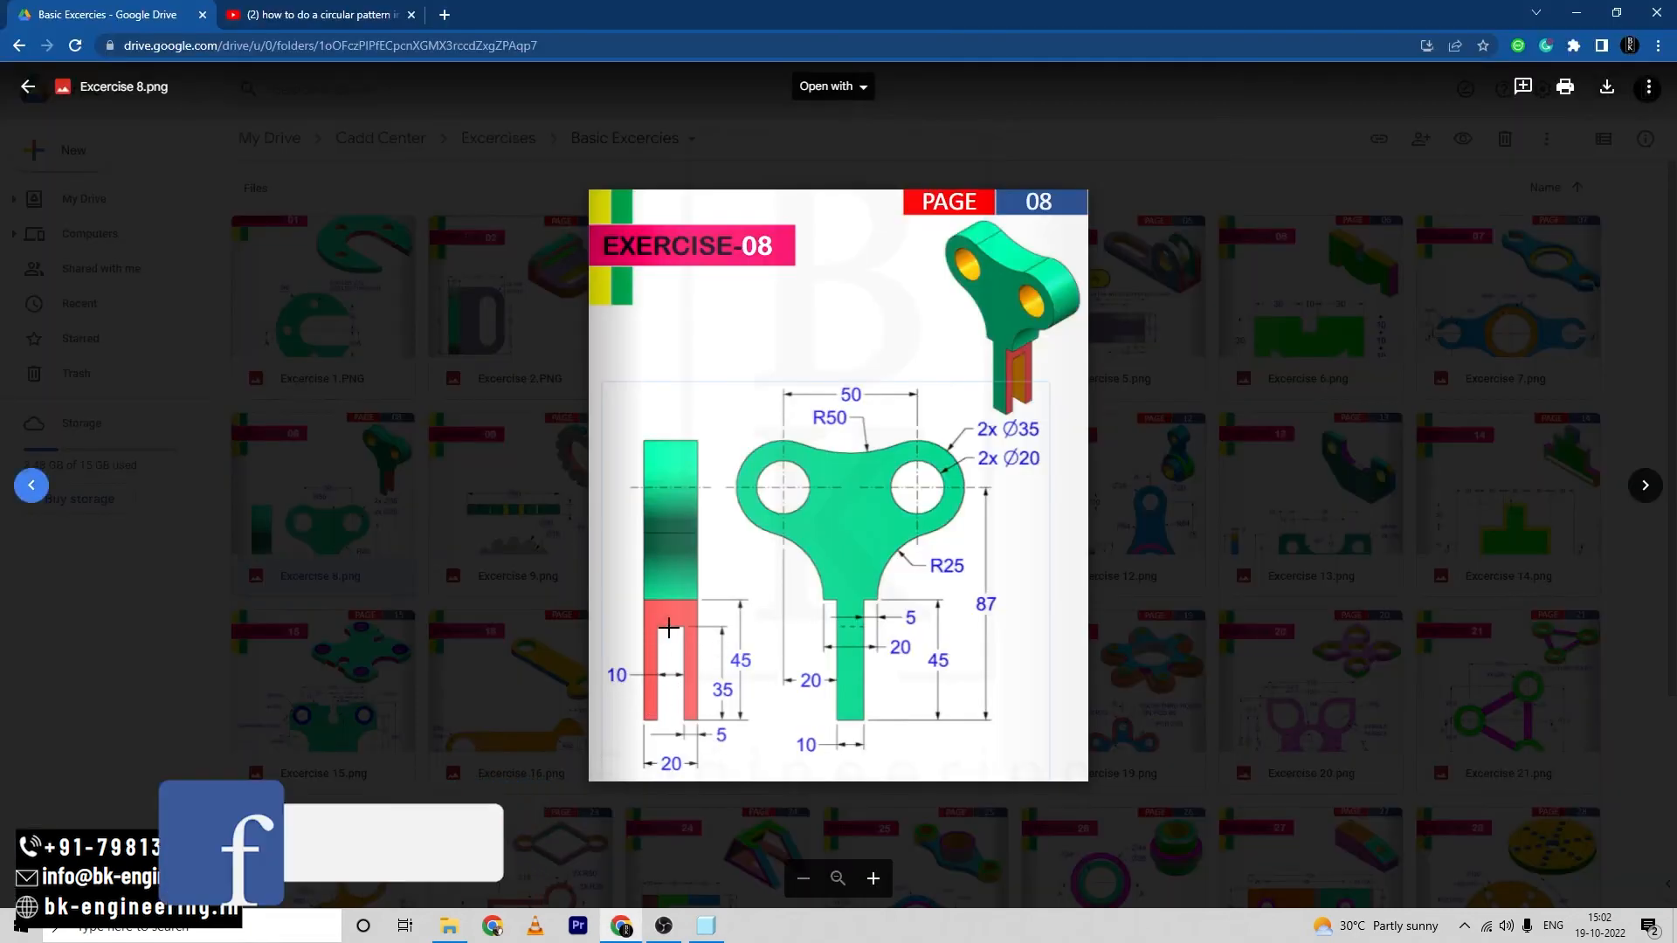
{"action": "left_click", "coordinate": [28, 87]}
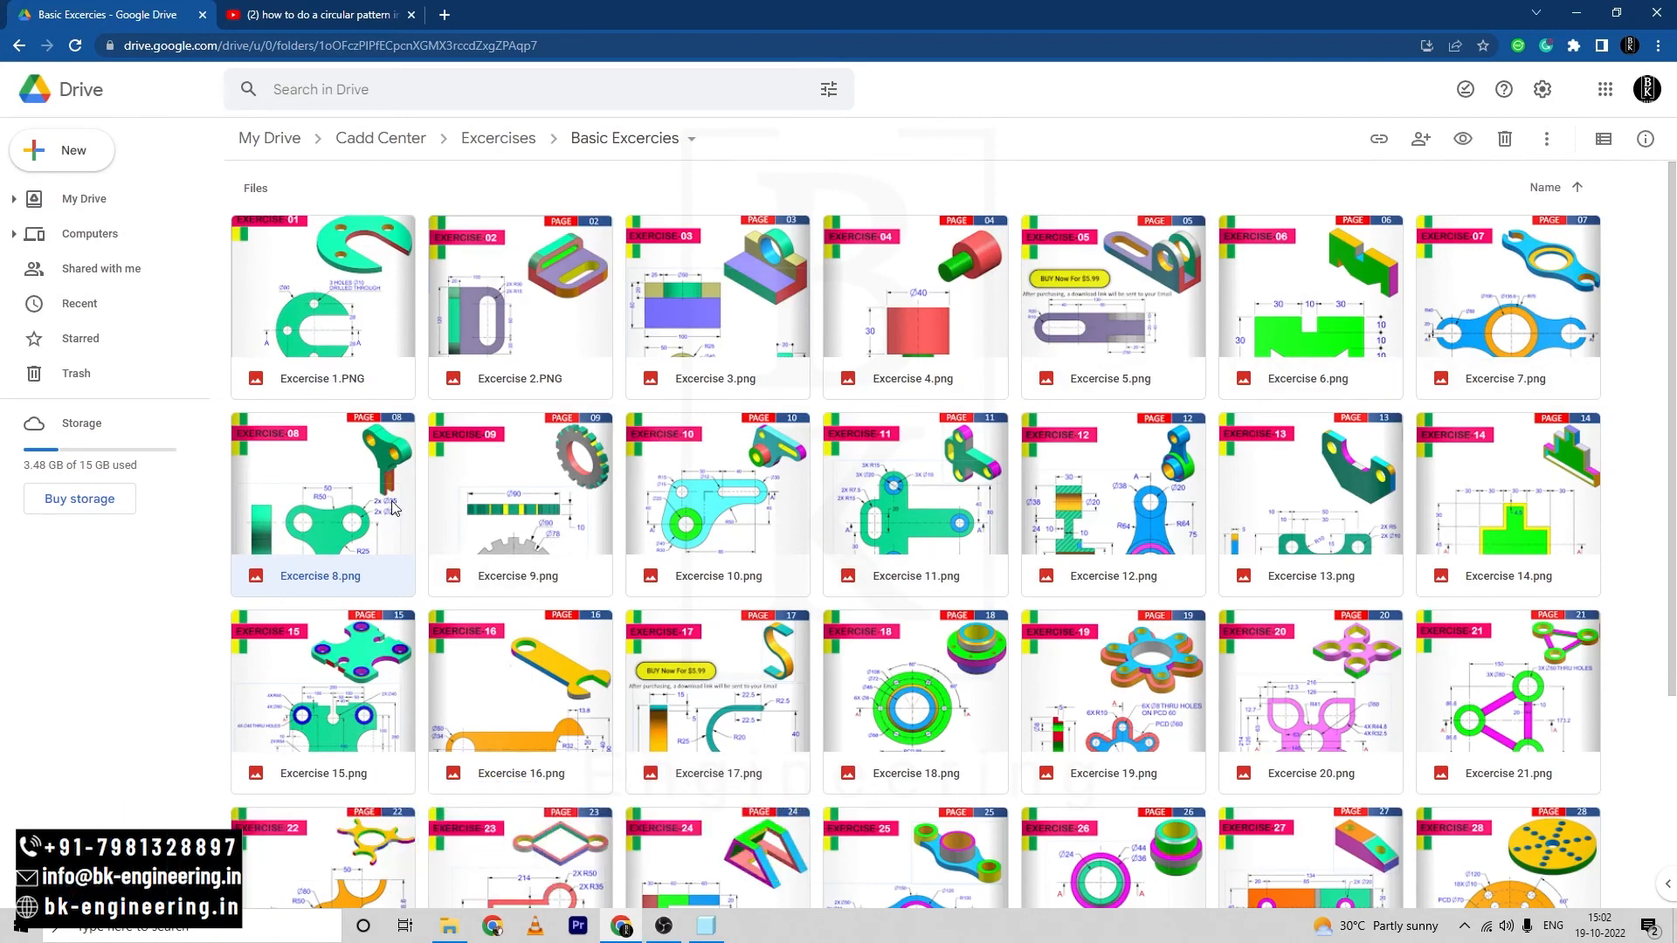
{"action": "double_click", "coordinate": [321, 503]}
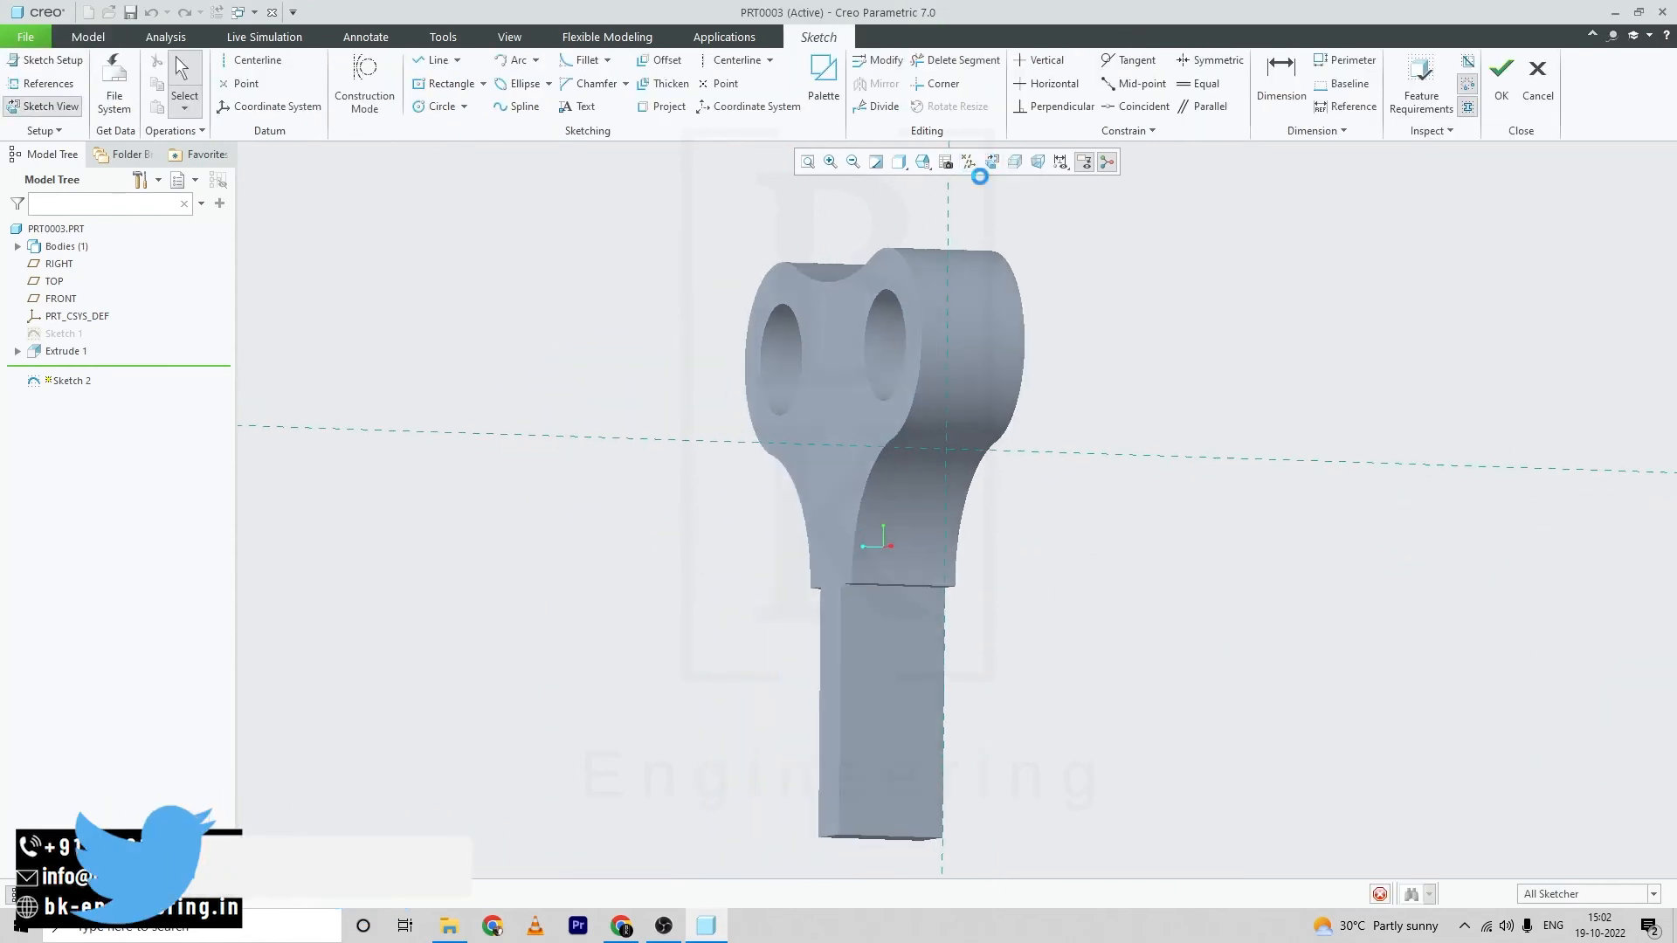
Draw the slot rectangle at the stem end, set its height to 35, and finish Sketch 2.
{"action": "left_click", "coordinate": [483, 84]}
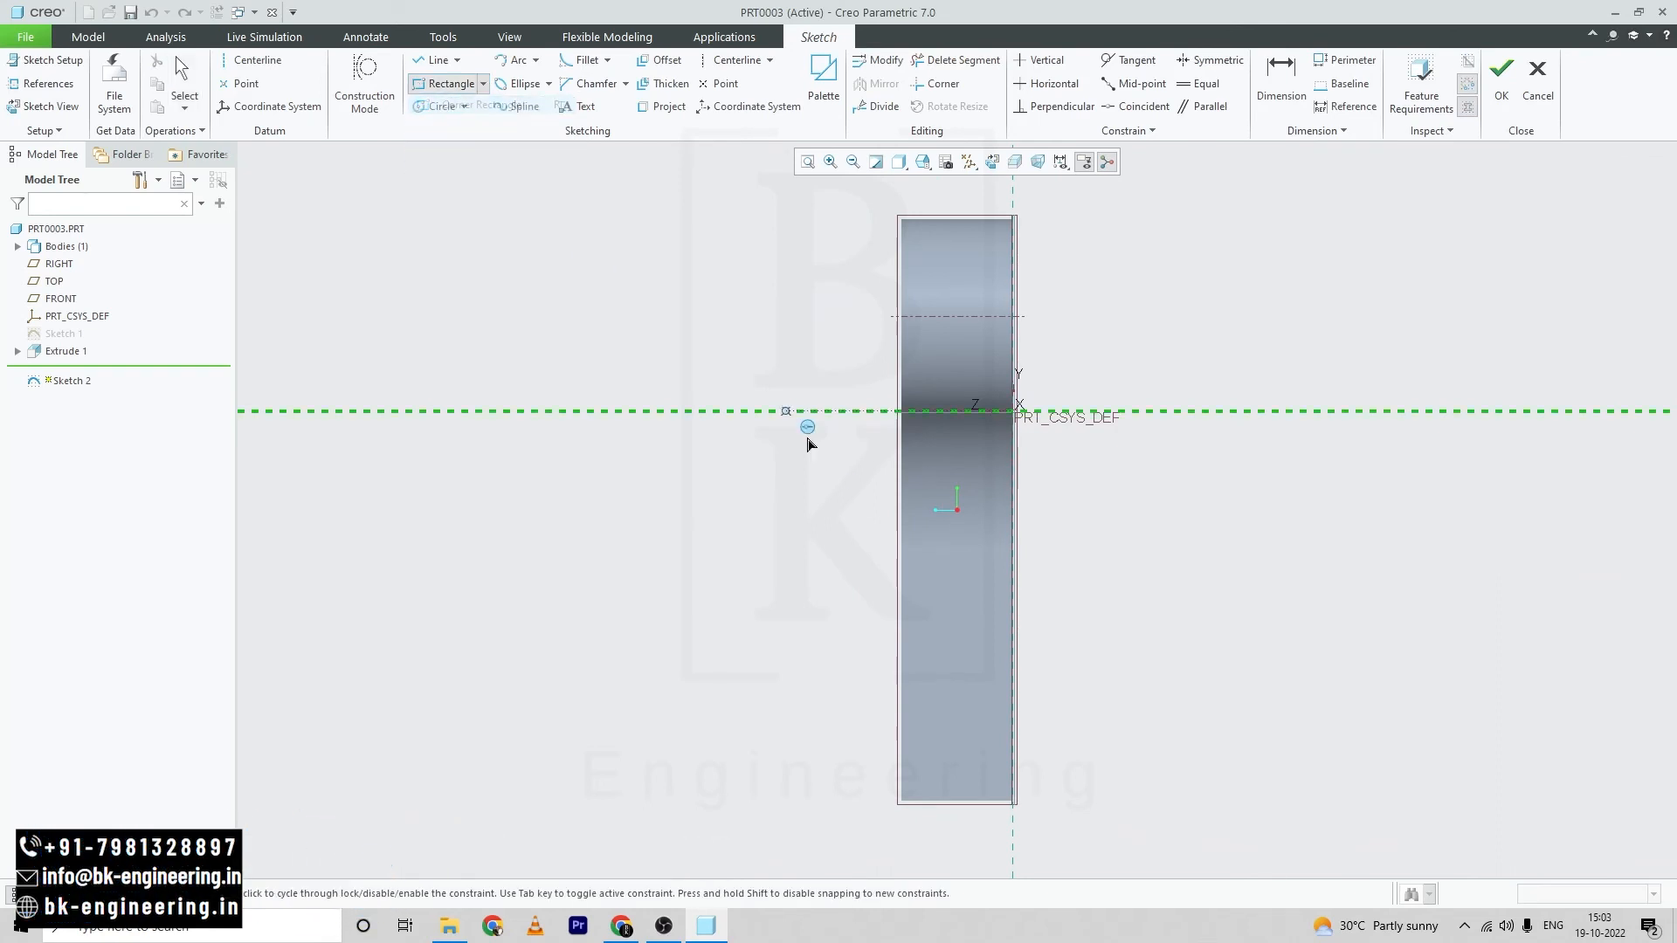
{"action": "left_click_drag", "start_coordinate": [929, 587], "coordinate": [986, 800]}
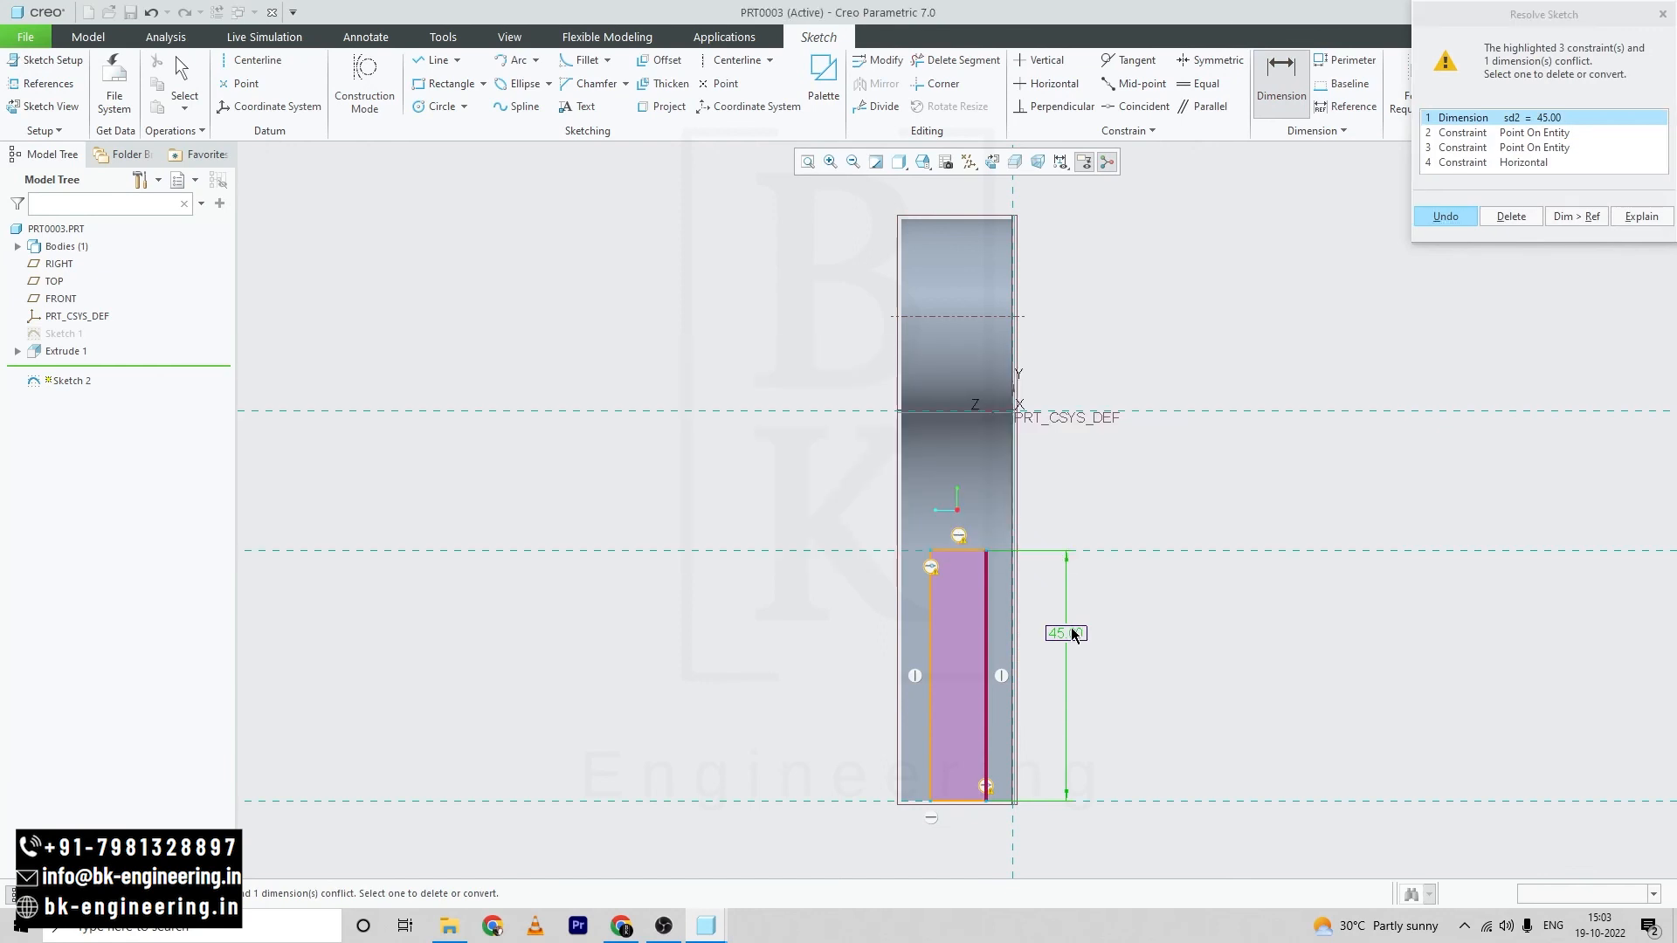
{"action": "left_click", "coordinate": [1508, 132]}
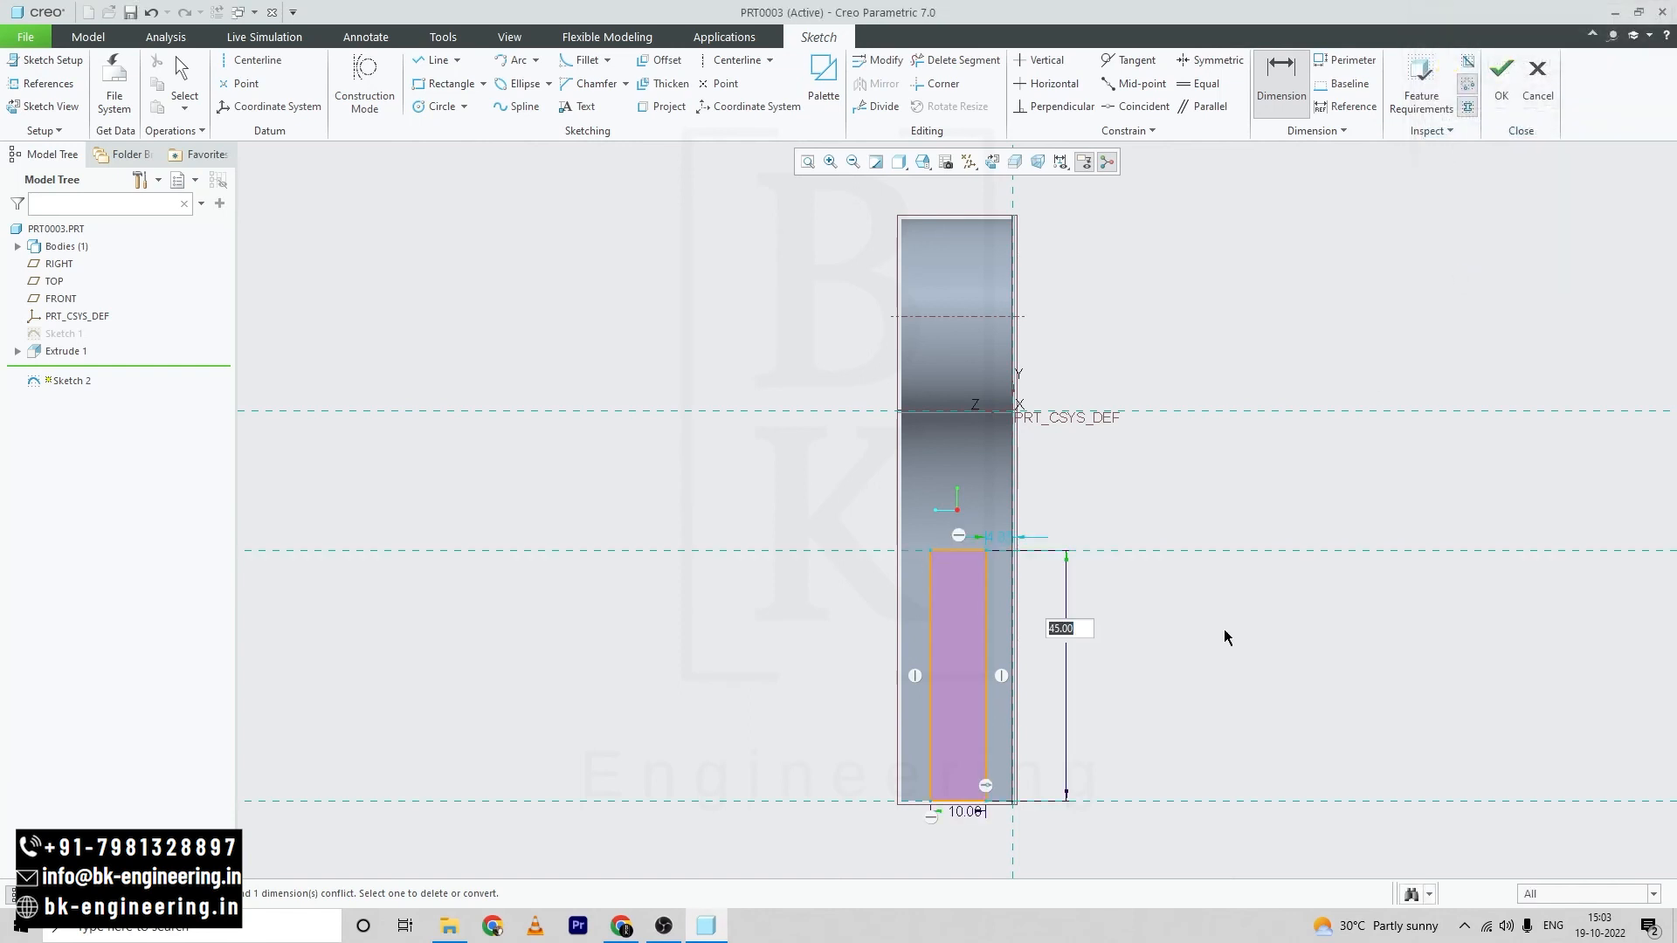
{"action": "left_click", "coordinate": [622, 926]}
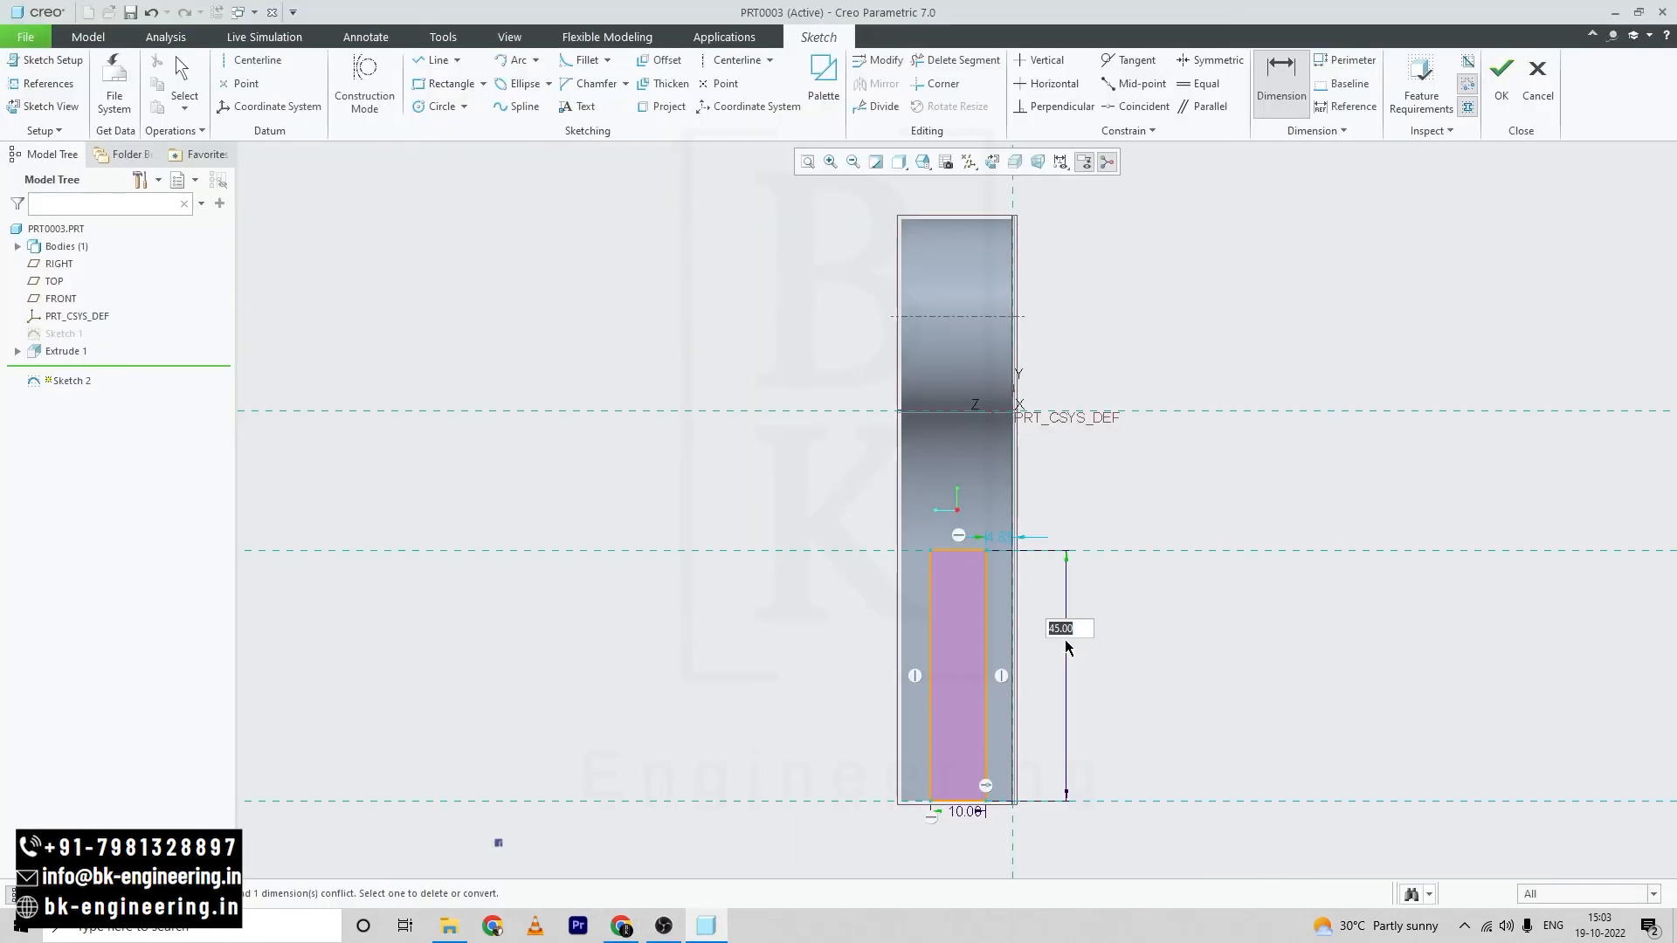
{"action": "type", "text": "35"}
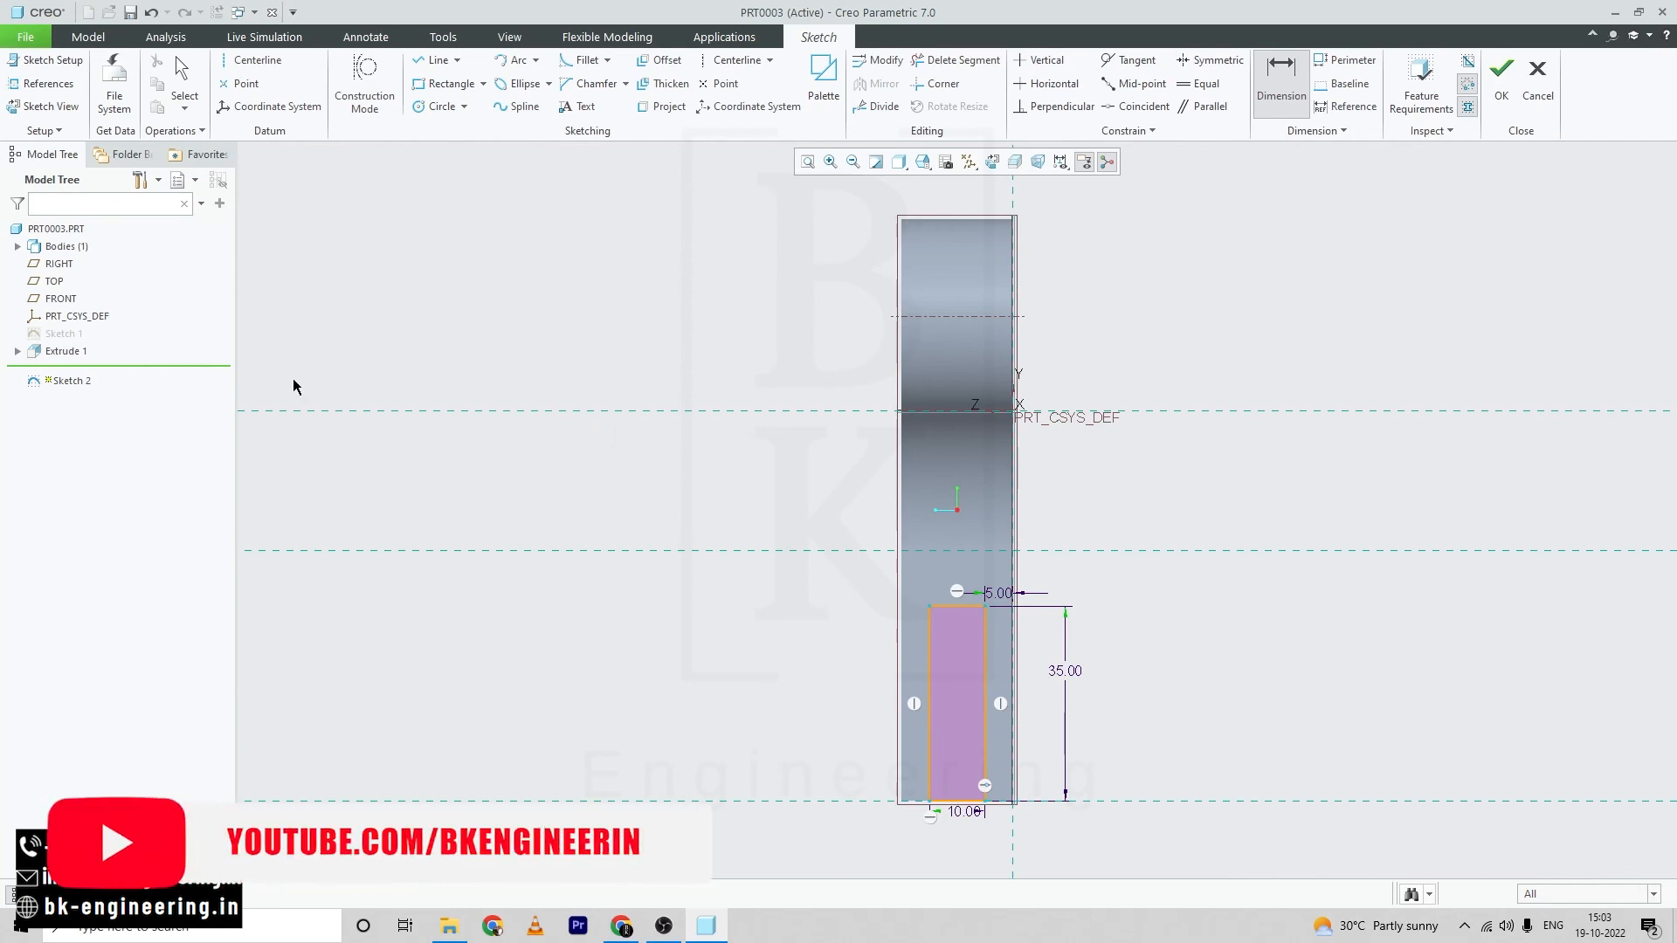
{"action": "left_click", "coordinate": [1501, 68]}
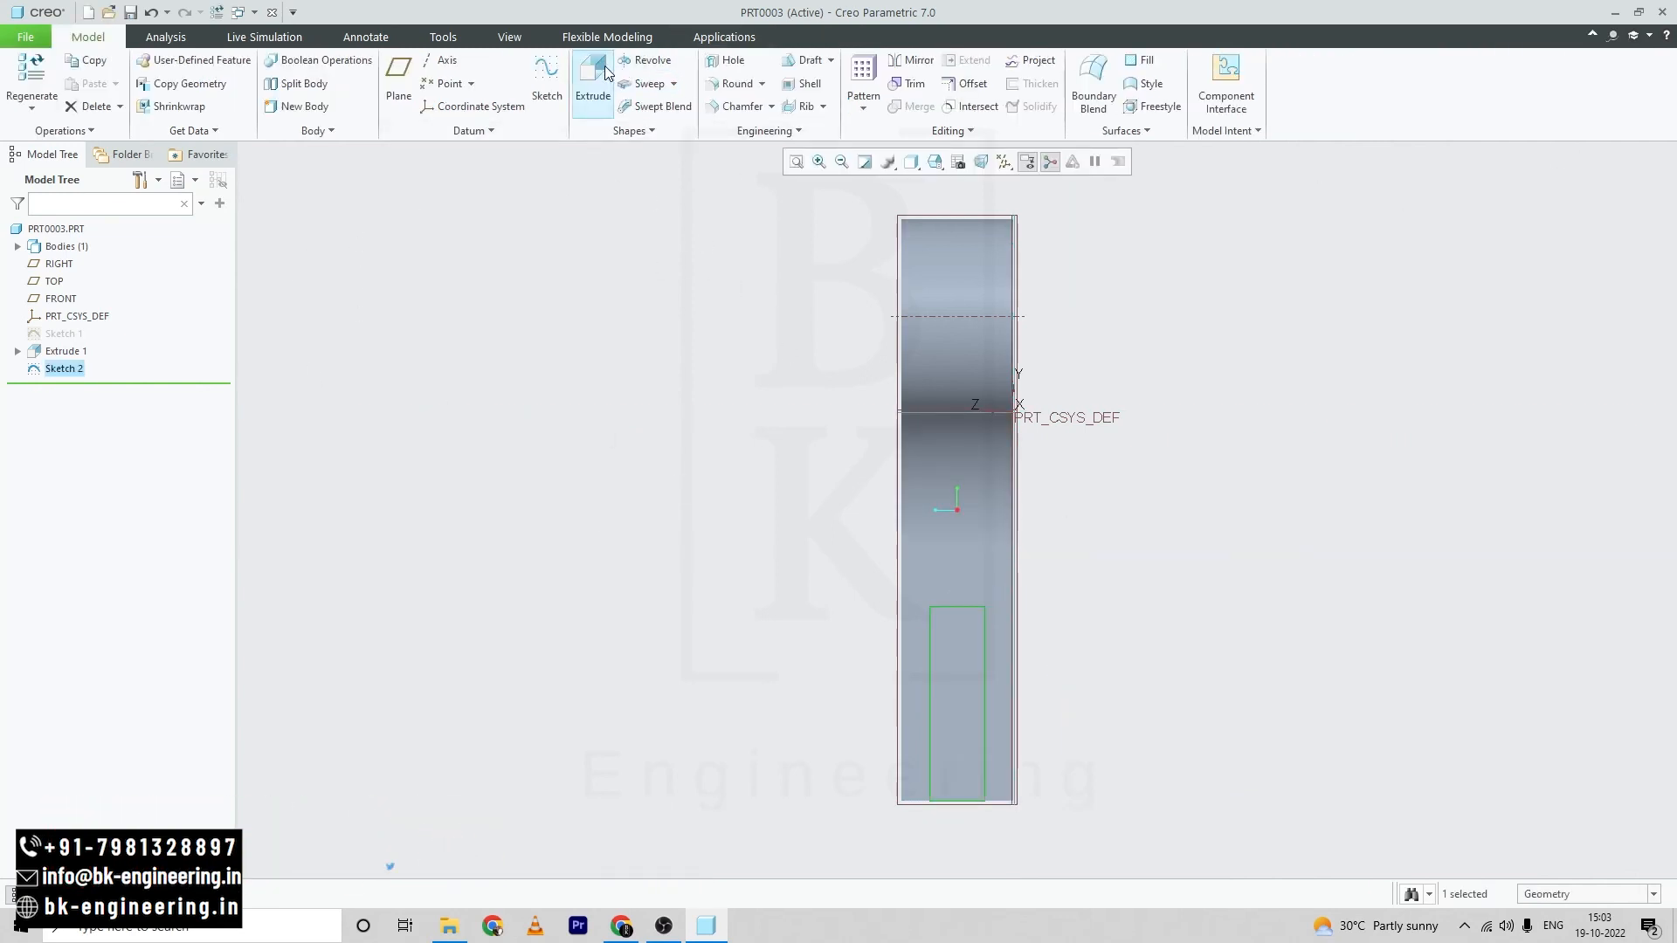
Extrude Sketch 2 as a 22.50 deep Remove Material cut through the stem end.
{"action": "left_click", "coordinate": [593, 82]}
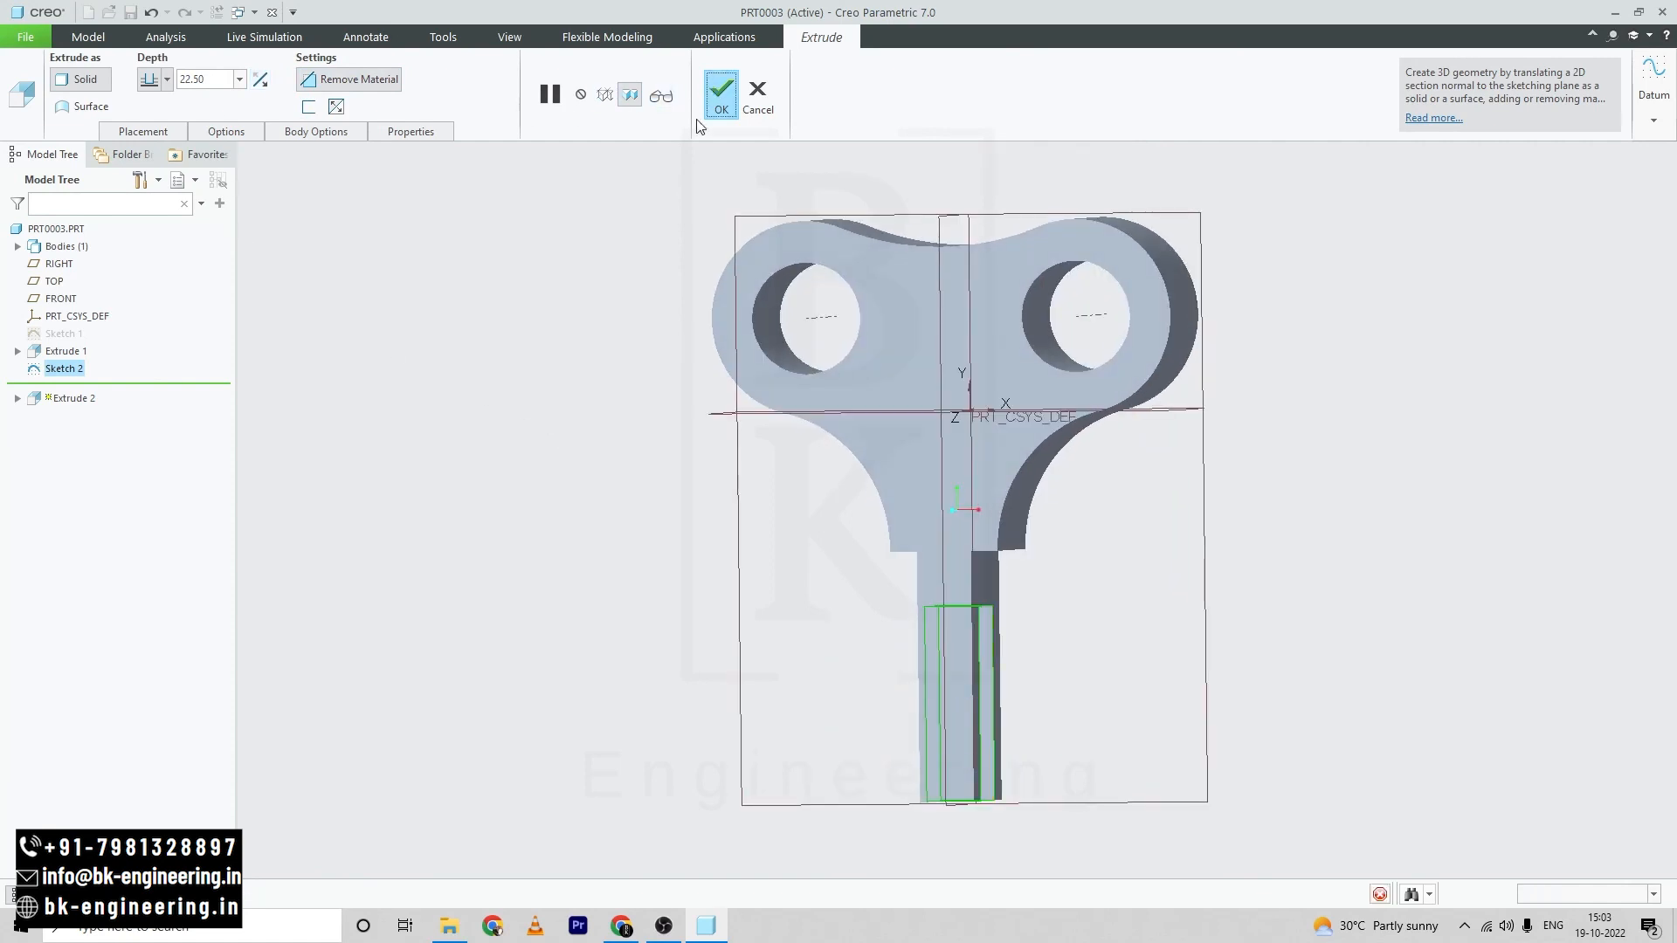
{"action": "left_click", "coordinate": [720, 94]}
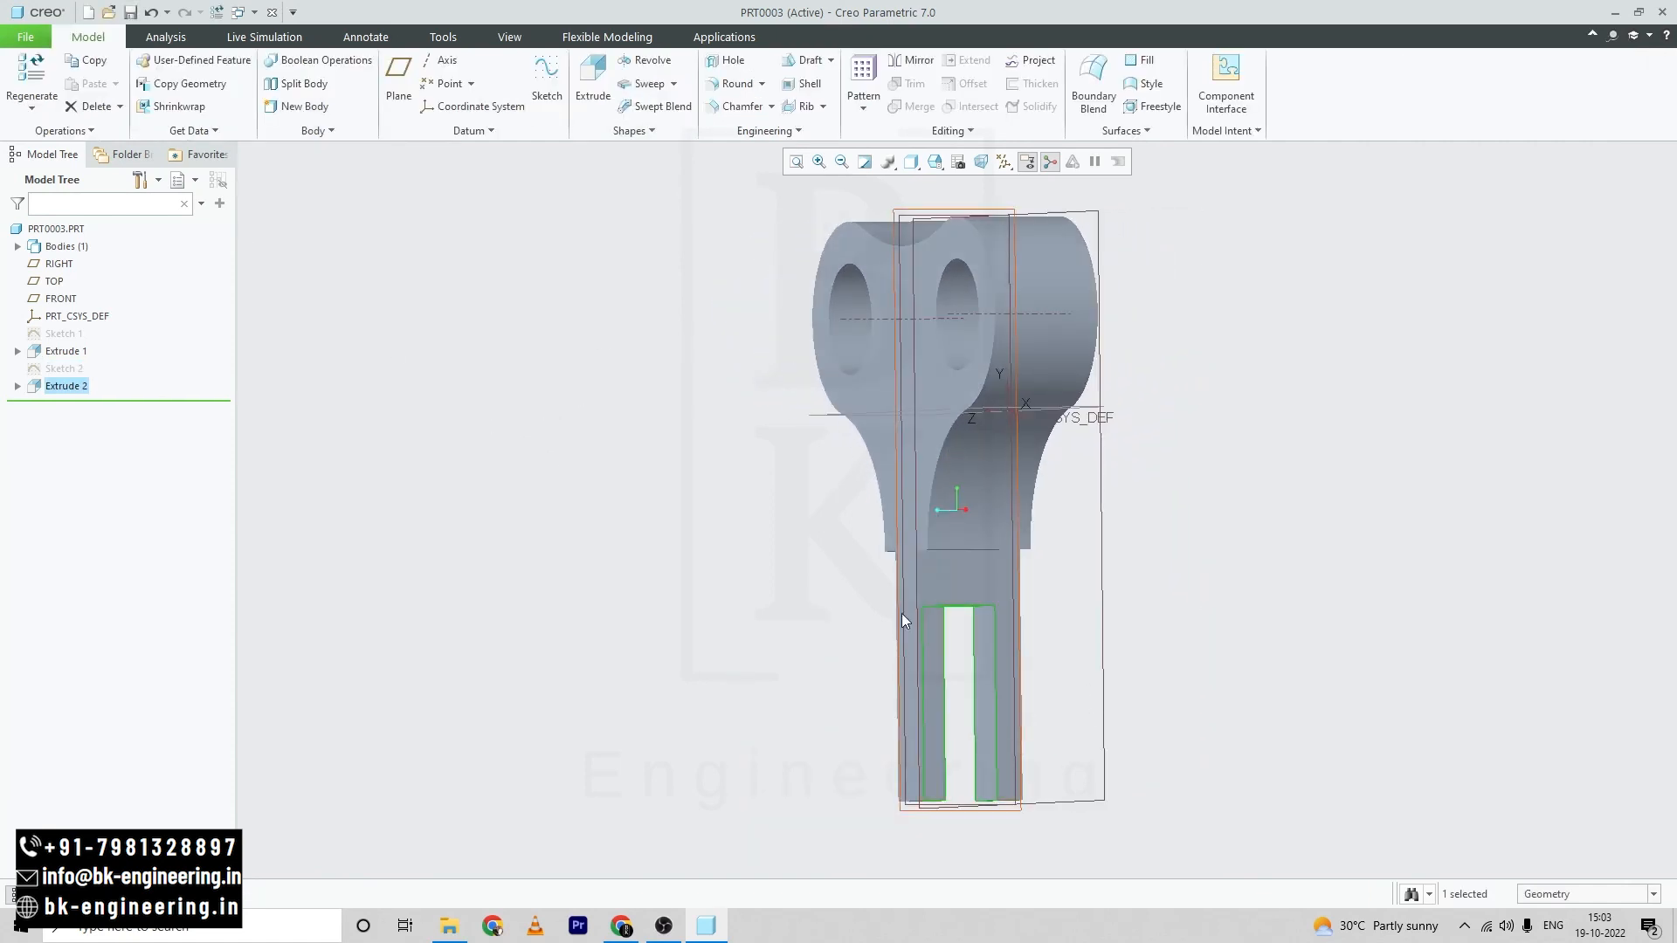
{"action": "left_click", "coordinate": [1003, 160]}
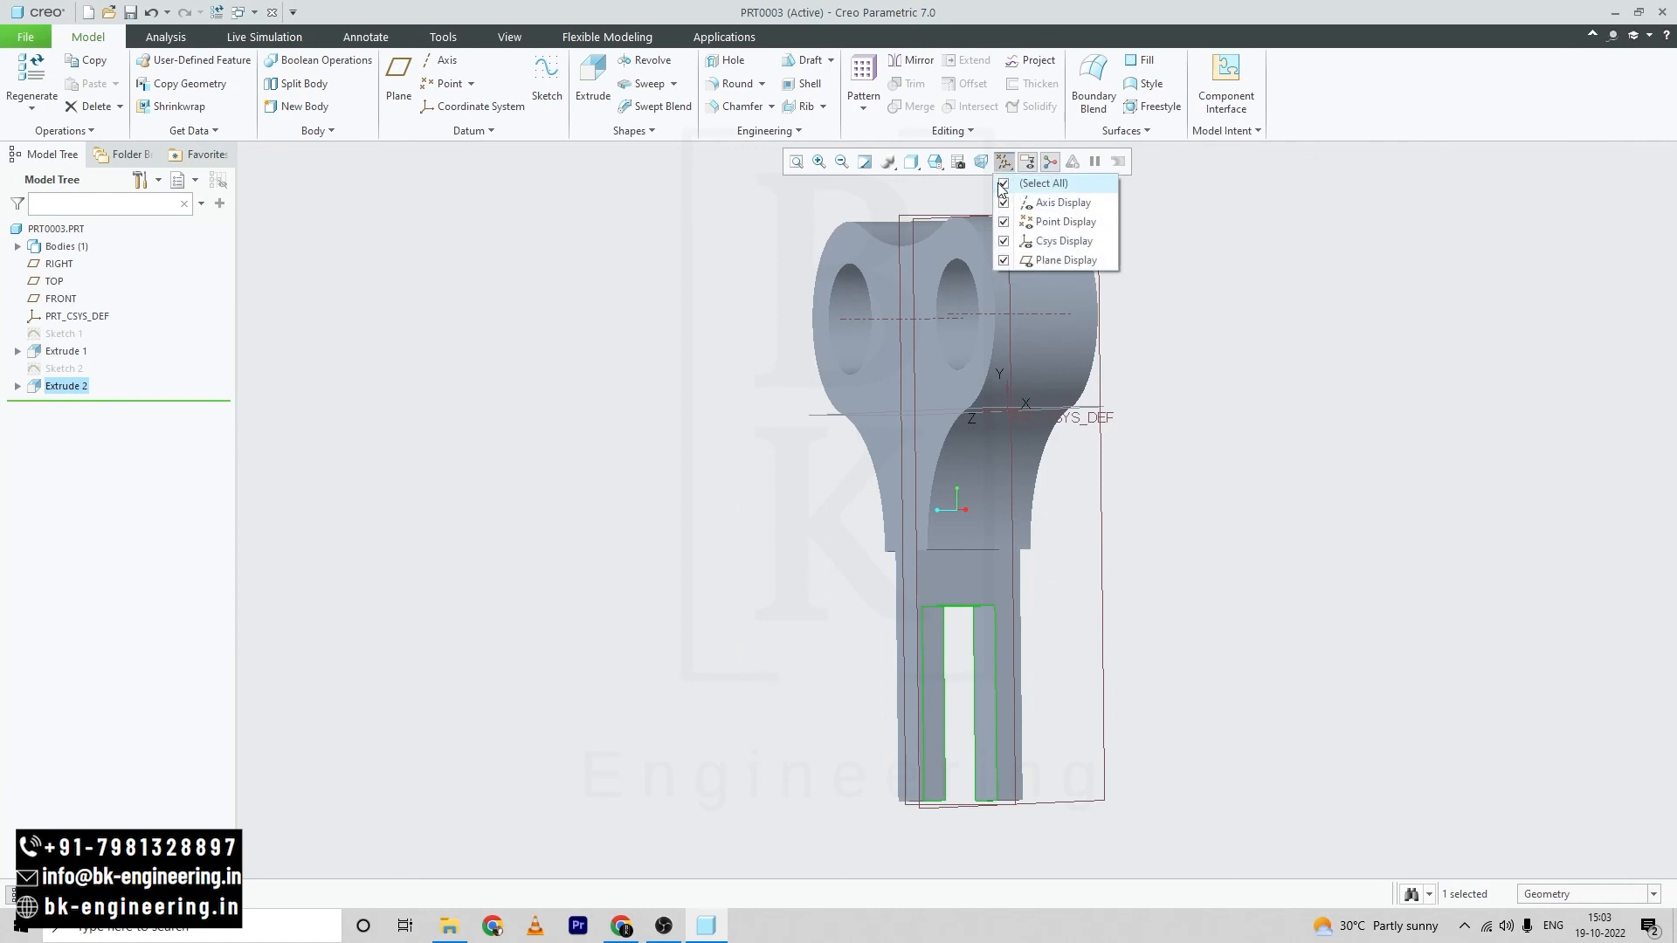